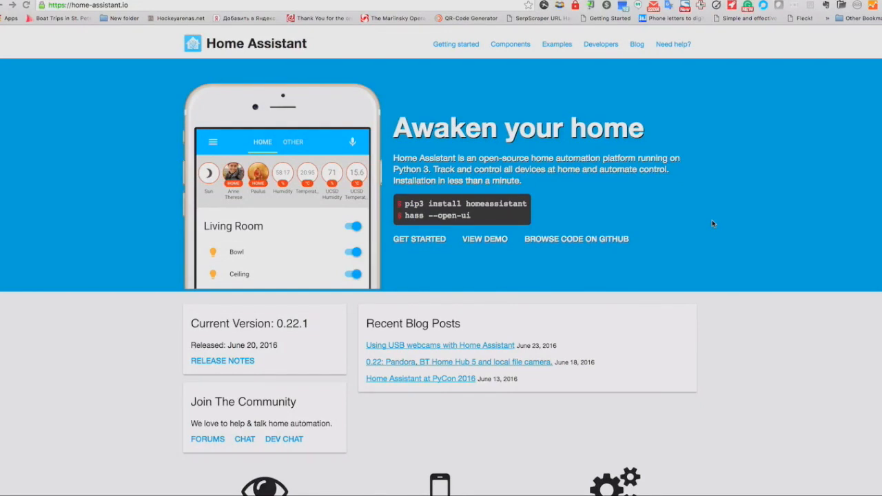
mouse_move(556, 129)
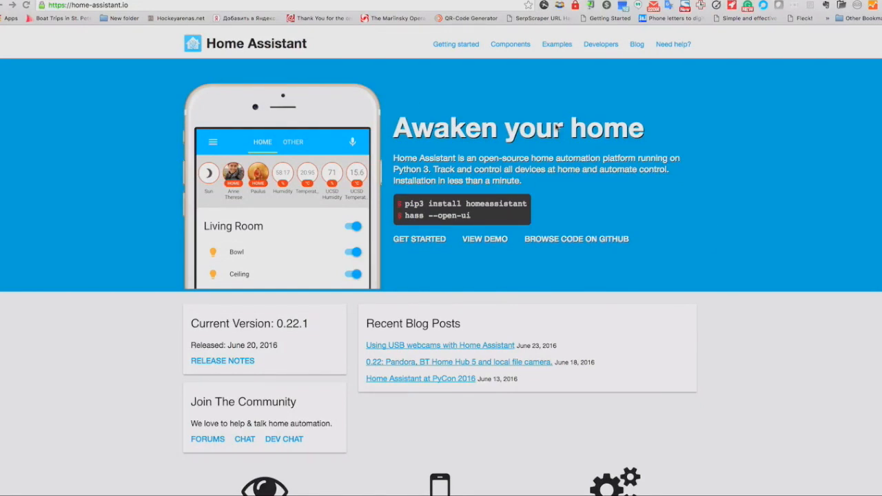
mouse_move(102, 113)
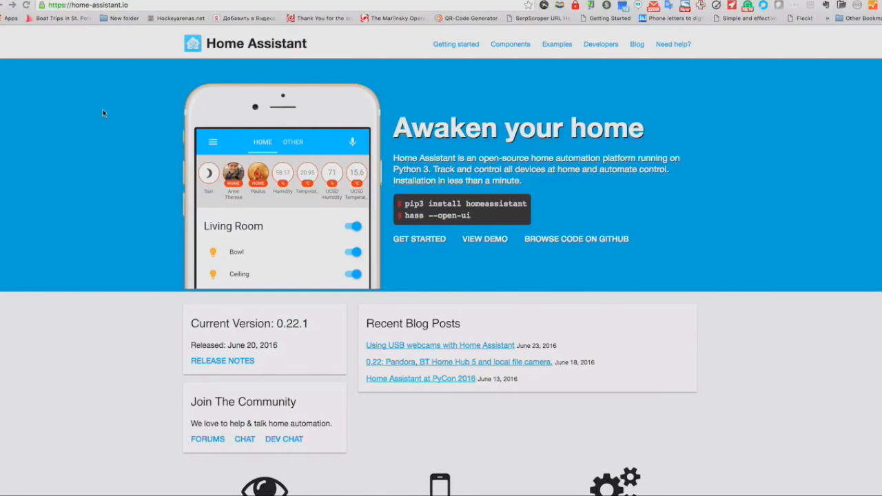
mouse_move(588, 322)
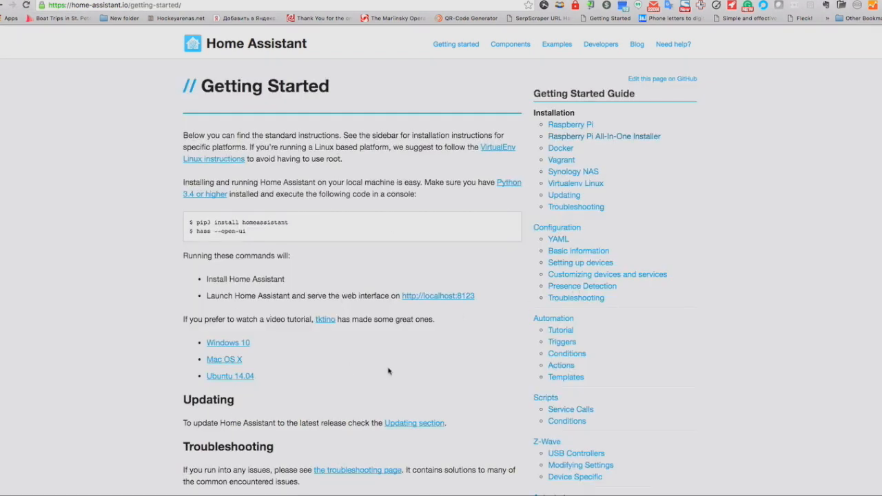
Open the Raspberry Pi All-In-One Installer guide from the Home Assistant getting started sidebar.
scroll("down", 3)
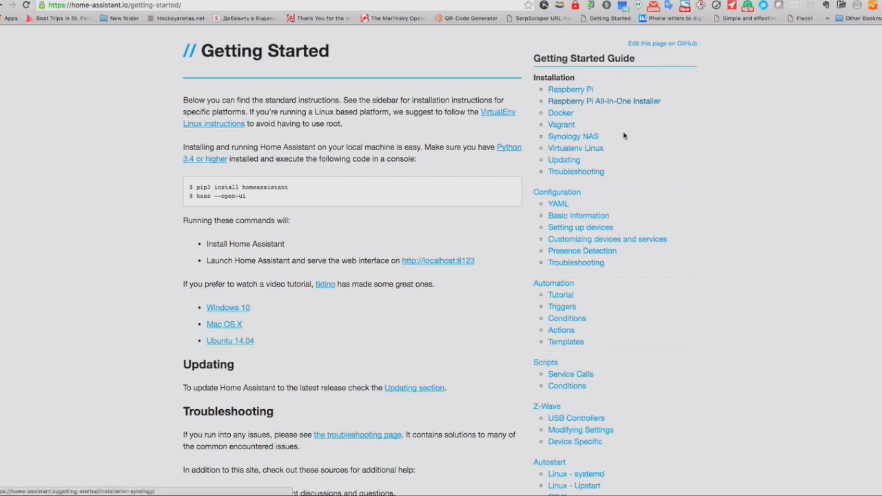
mouse_move(567, 103)
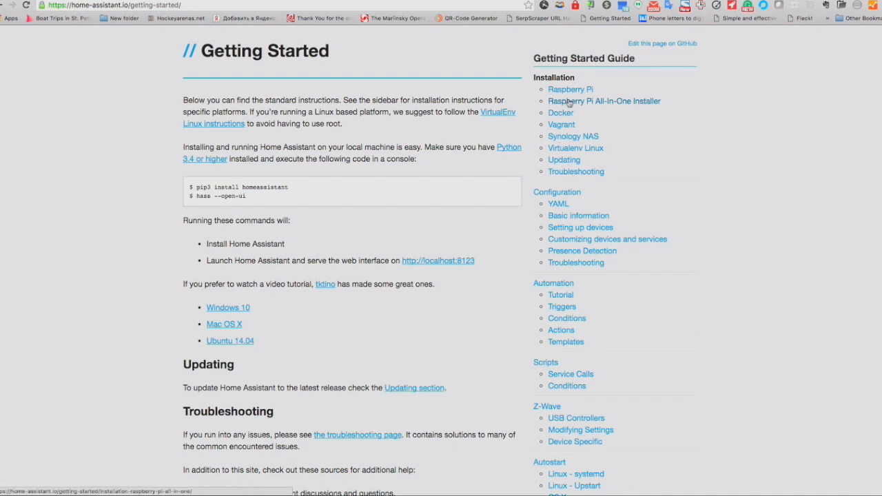
left_click(603, 101)
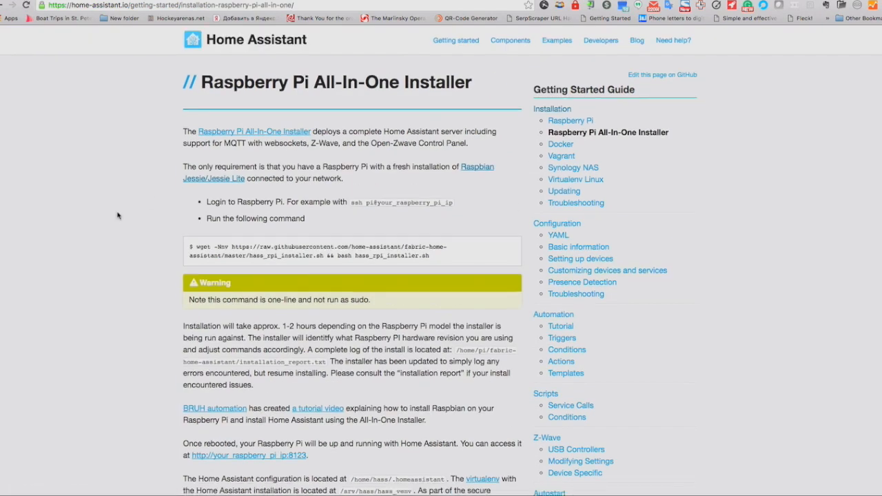
scroll("down", 3)
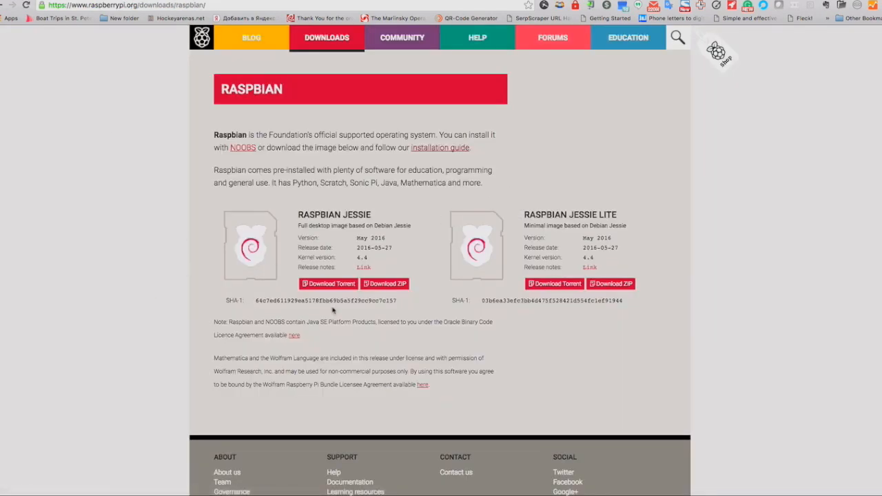
Open the image installation guide, go to the Mac OS instructions and pick out the FAT32 requirement.
left_click(327, 283)
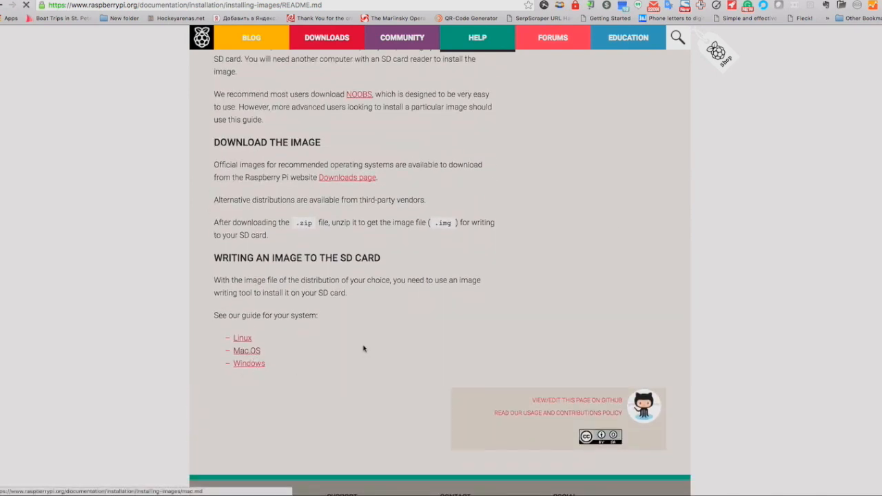
left_click(245, 350)
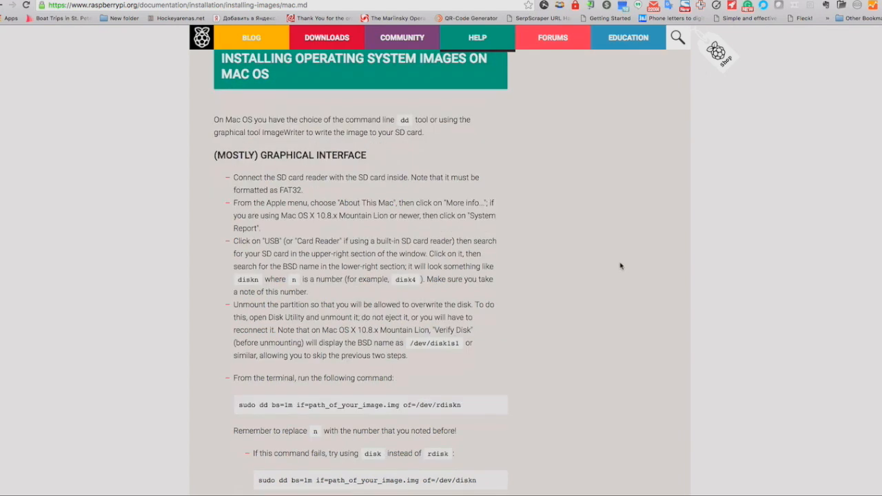
scroll("down", 3)
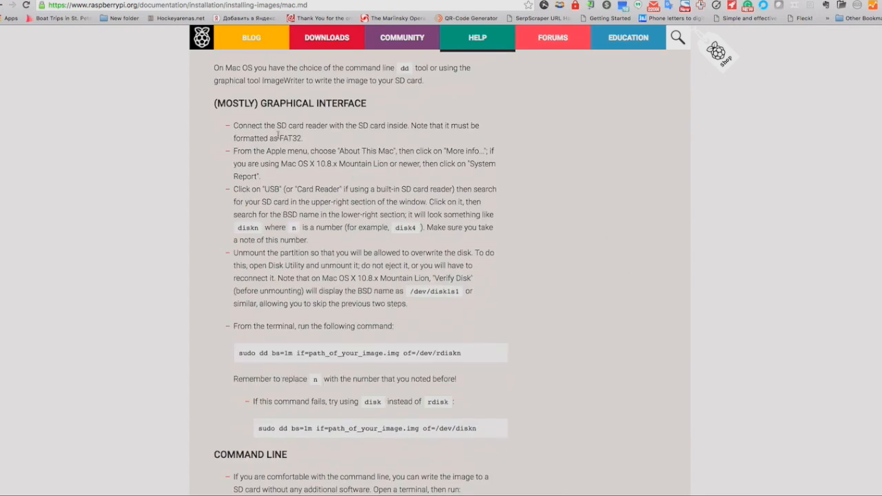
double_click(290, 138)
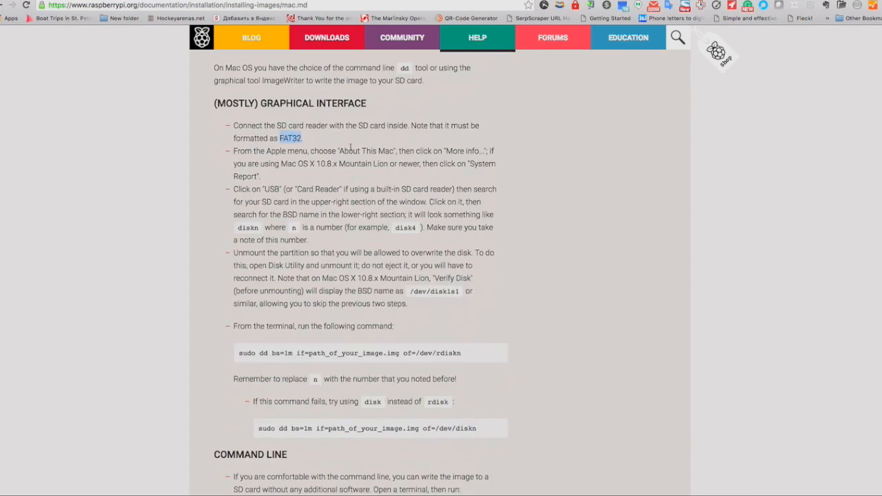
scroll("down", 3)
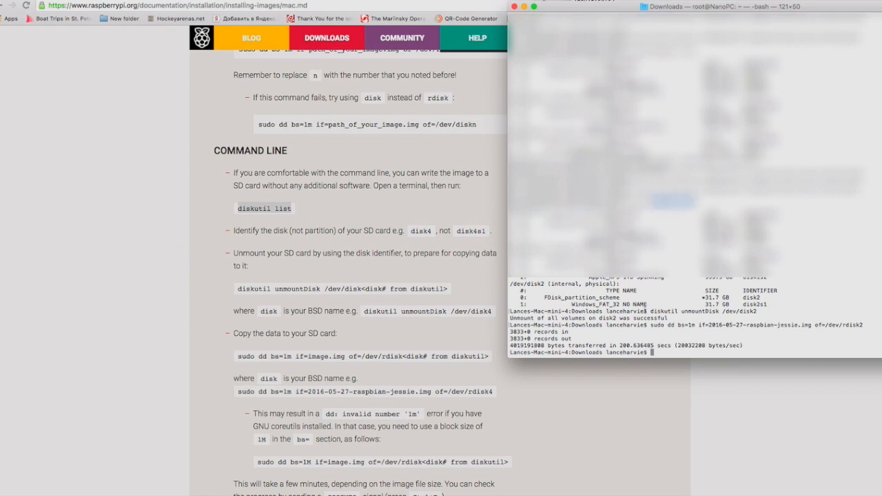
double_click(711, 297)
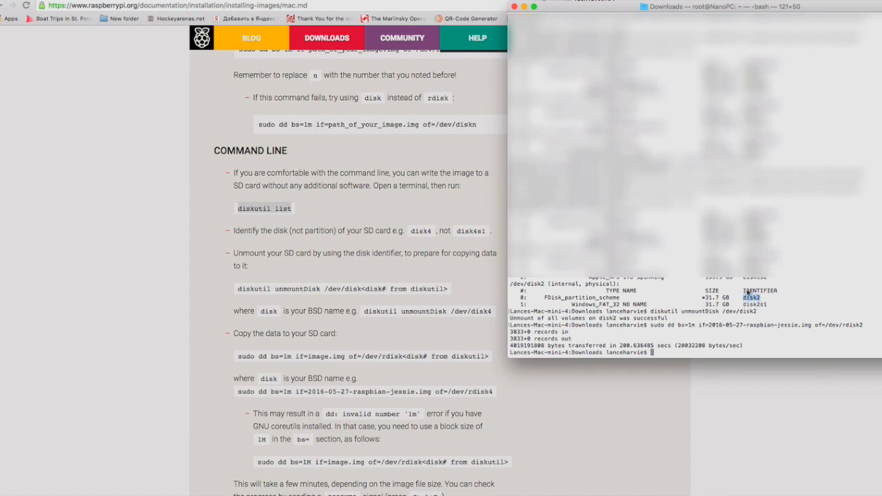
mouse_move(700, 319)
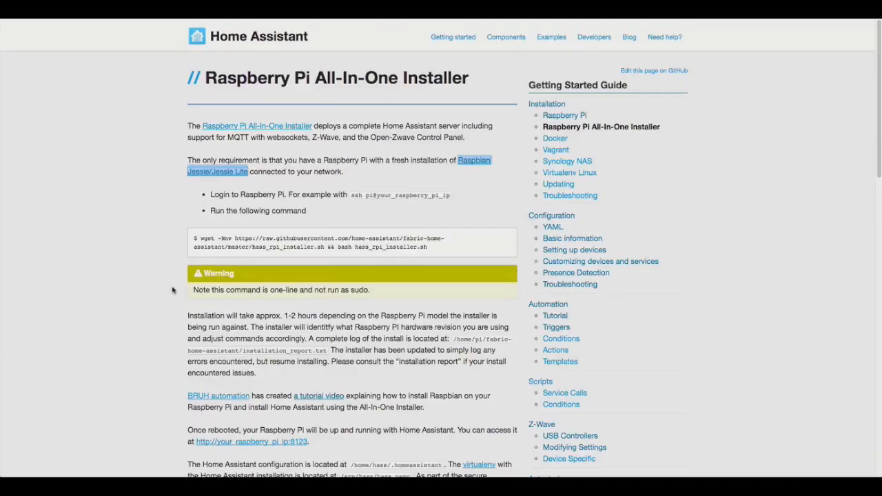
mouse_move(163, 270)
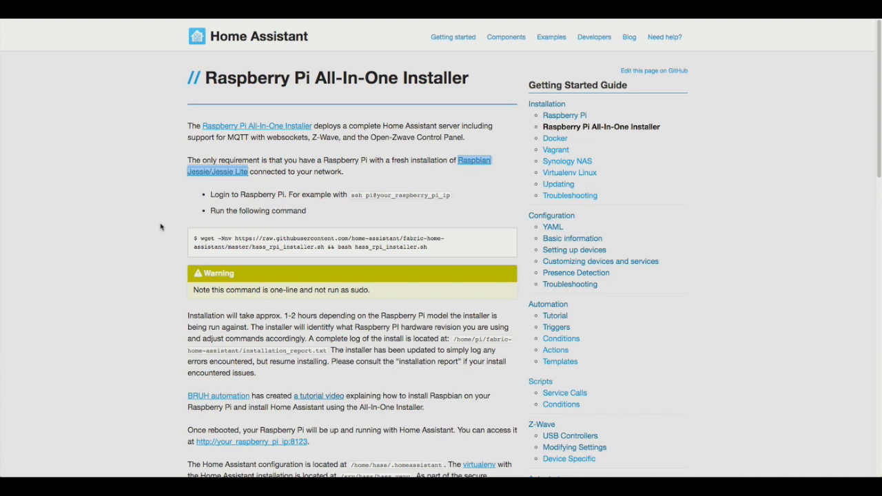
mouse_move(151, 220)
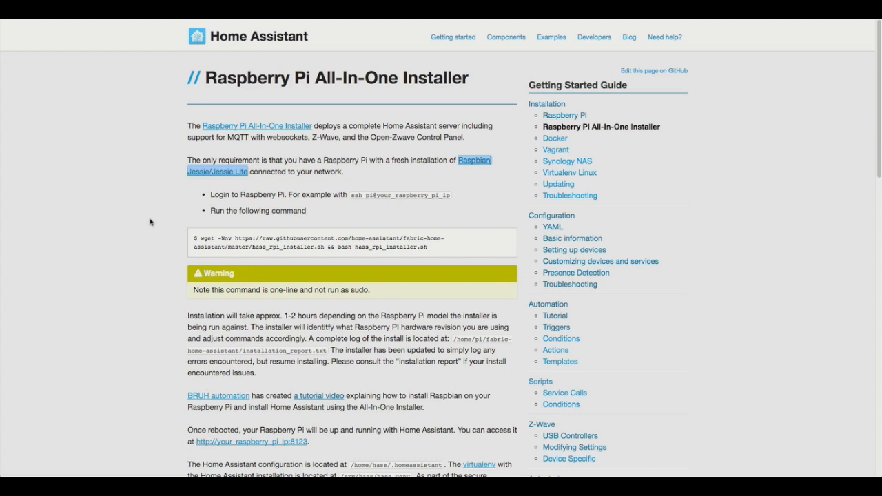
mouse_move(143, 231)
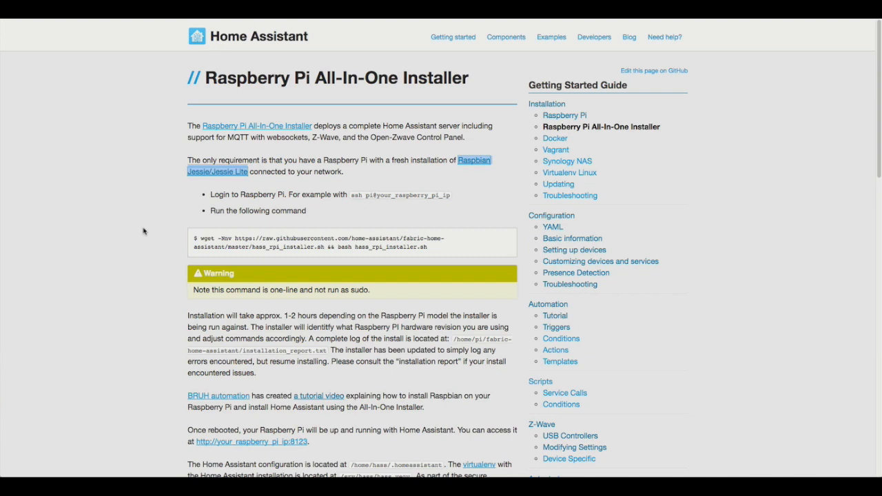
mouse_move(146, 253)
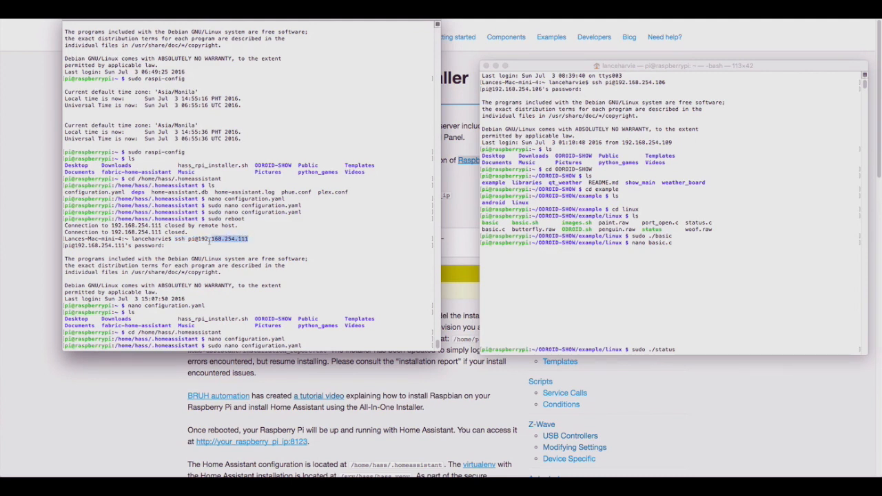
double_click(200, 238)
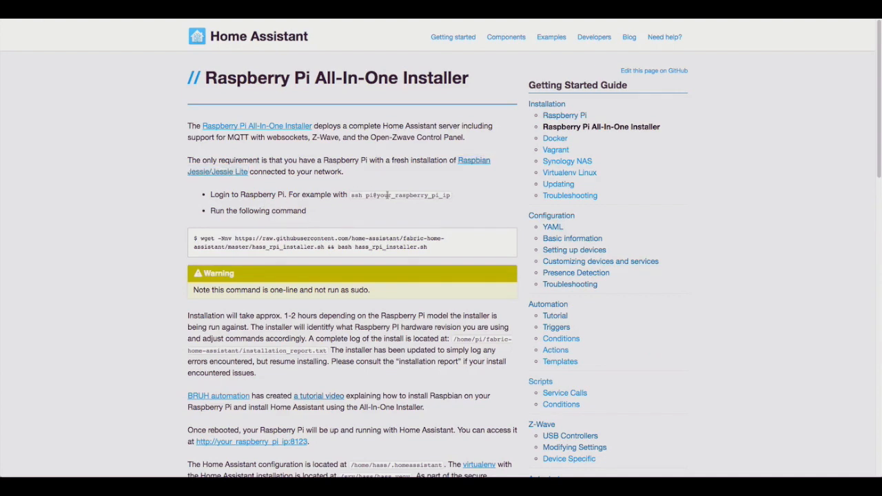
Review the installer guide's install-time notes, configuration location and script task list.
scroll("down", 3)
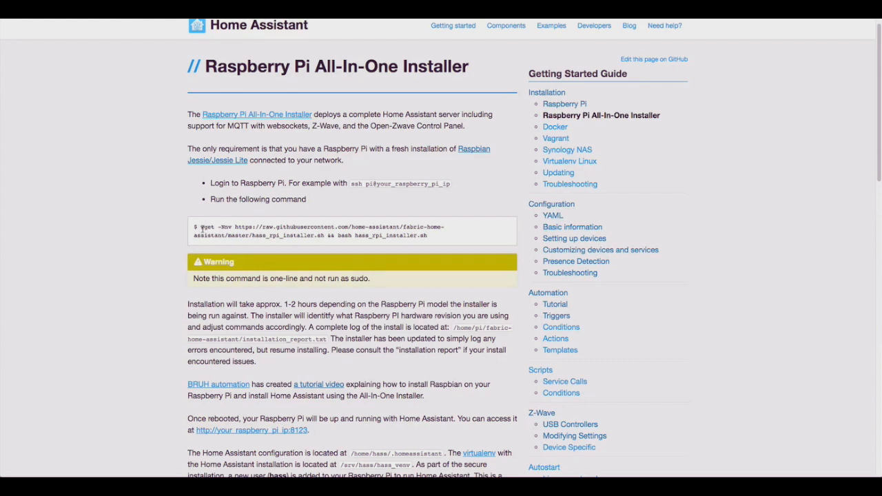
left_click_drag(200, 226, 427, 234)
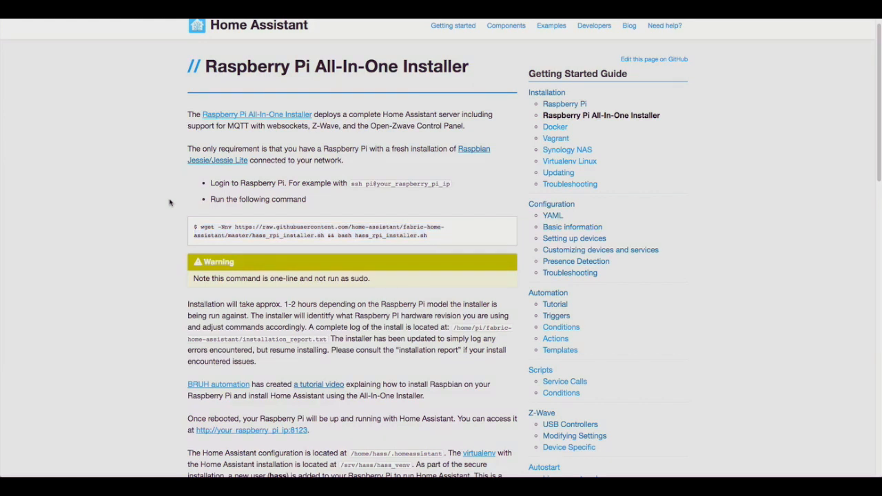
scroll("down", 3)
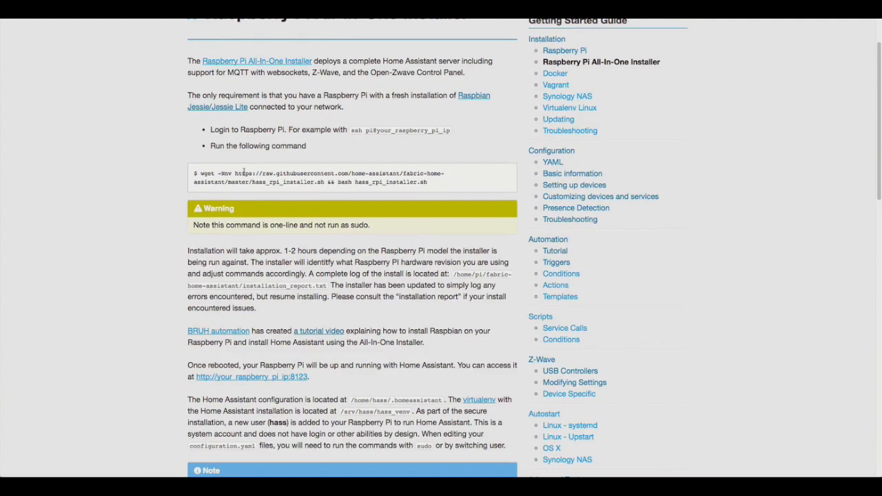
mouse_move(213, 181)
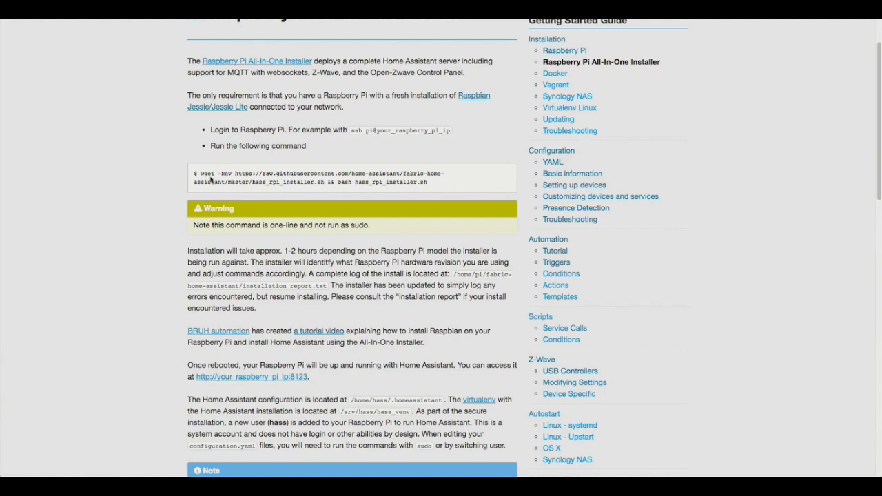
mouse_move(289, 252)
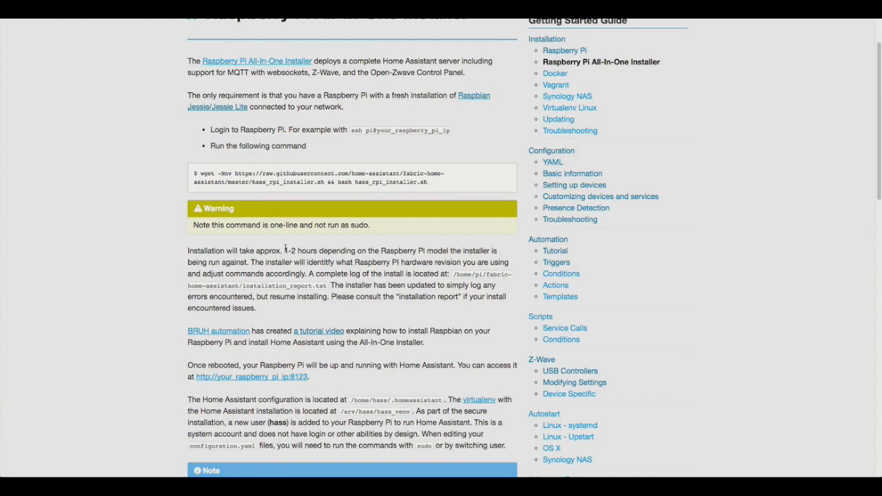
mouse_move(292, 248)
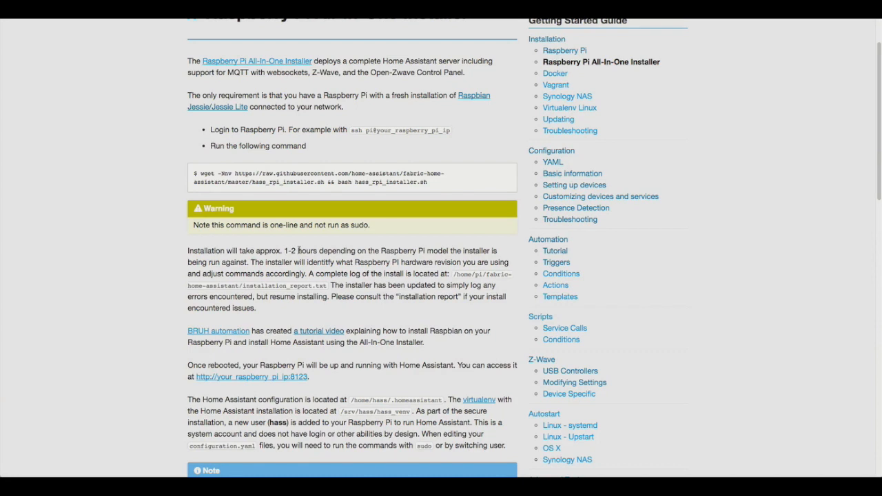
scroll("down", 3)
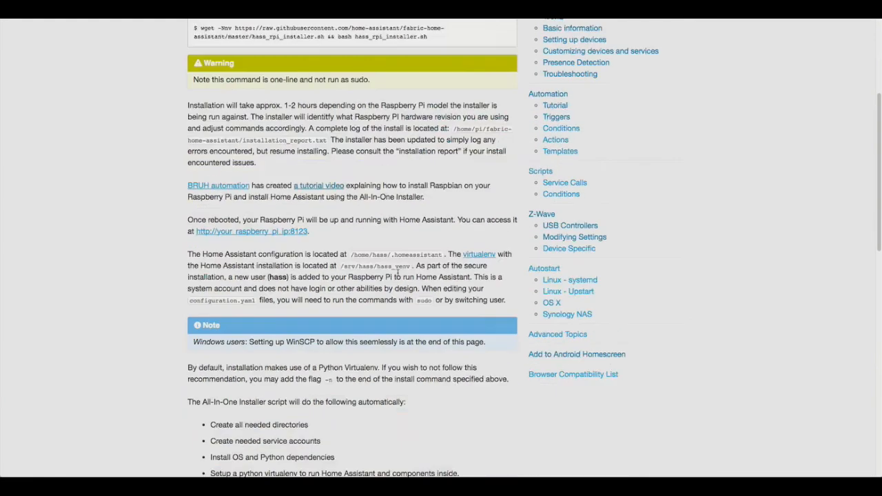
Scroll to the upgrading, OZWCP and WinSCP sections, then back up to the SSH login step.
scroll("down", 3)
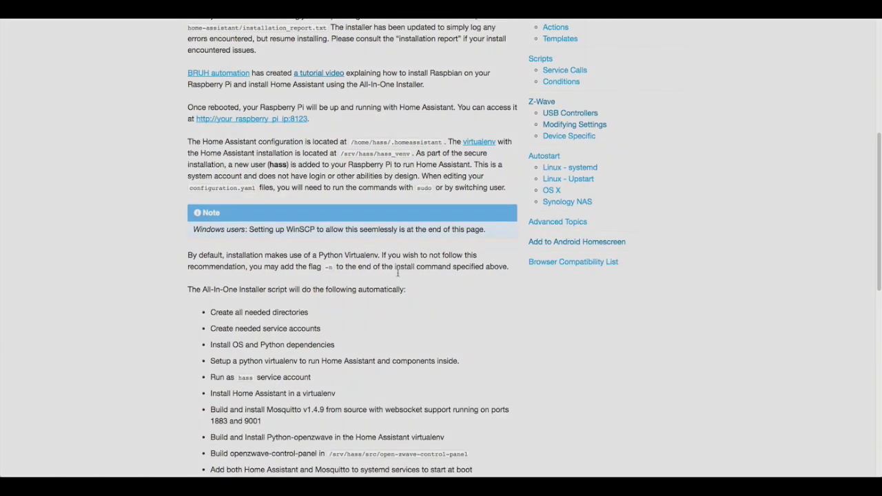
scroll("down", 3)
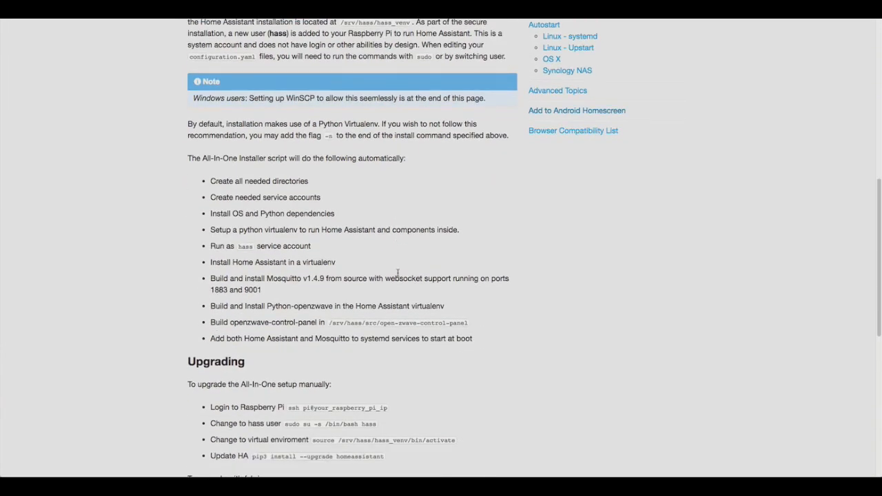
scroll("down", 3)
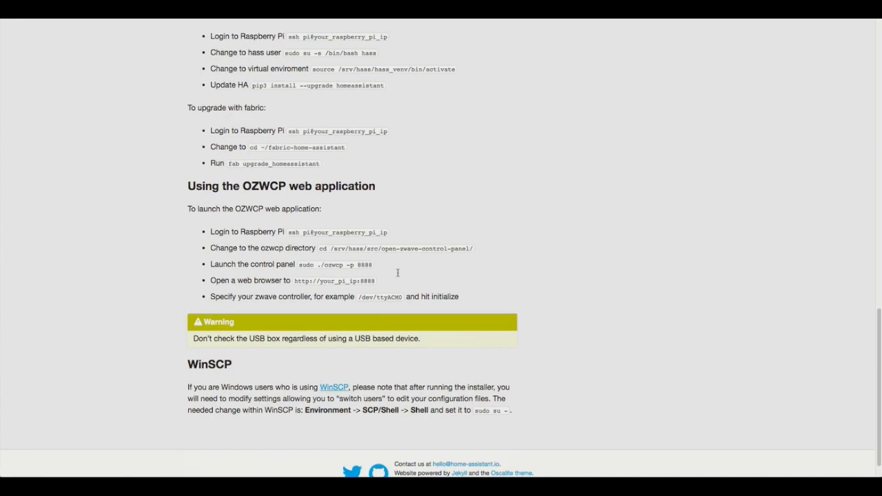
scroll("up", 3)
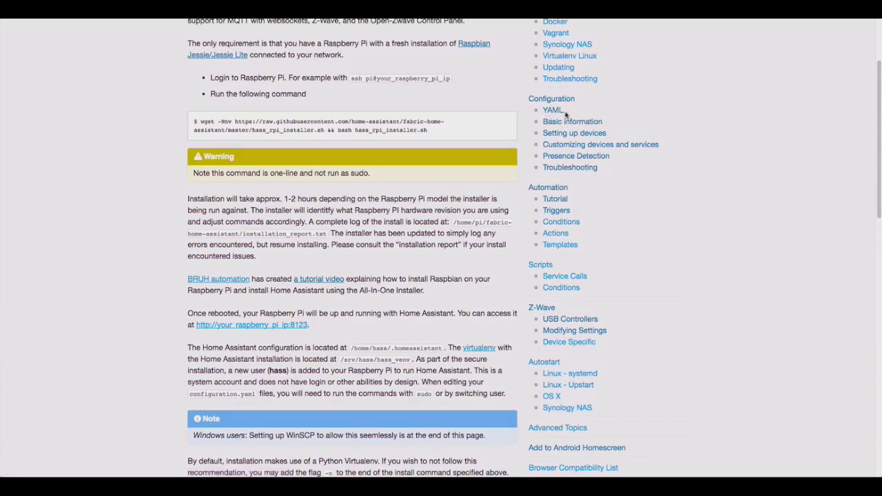
mouse_move(599, 113)
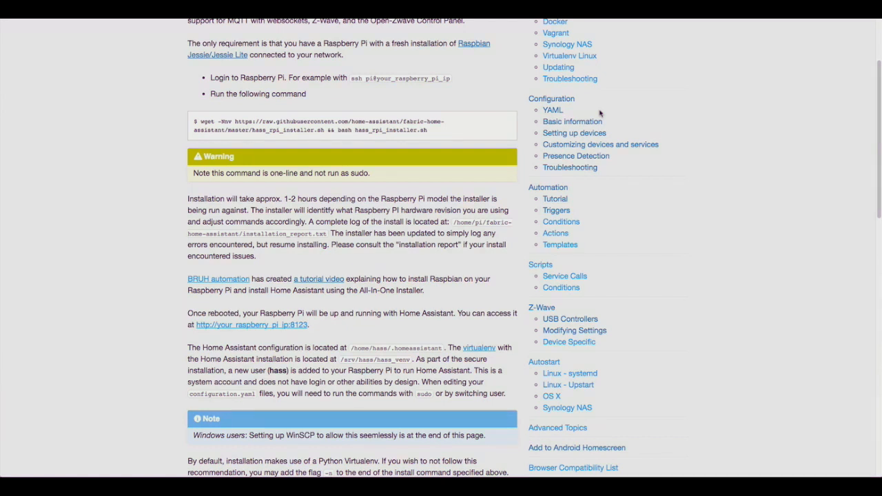
mouse_move(237, 331)
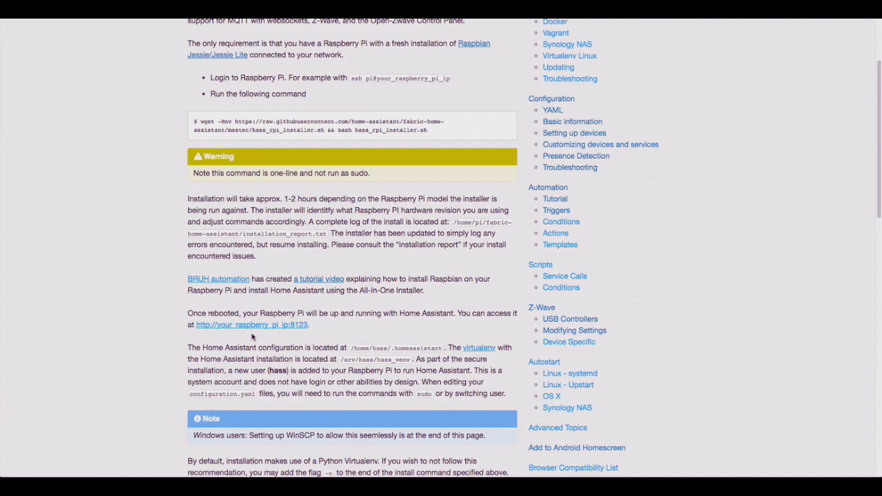
mouse_move(274, 332)
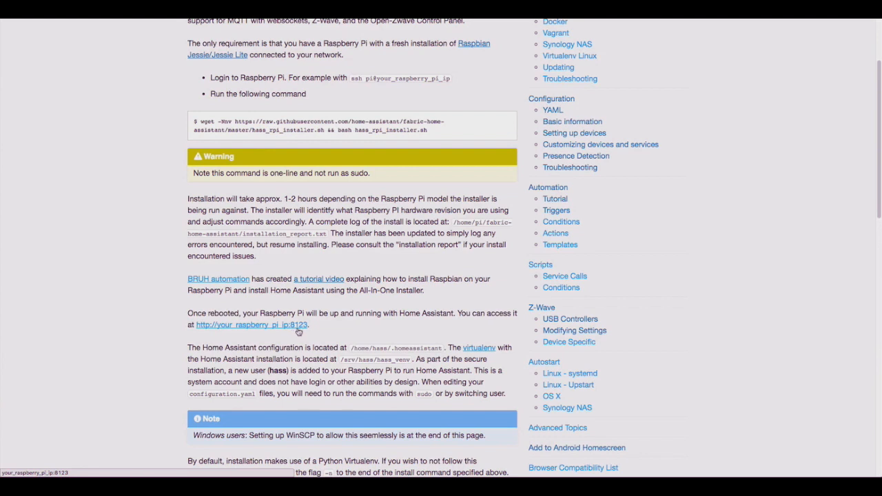
mouse_move(325, 331)
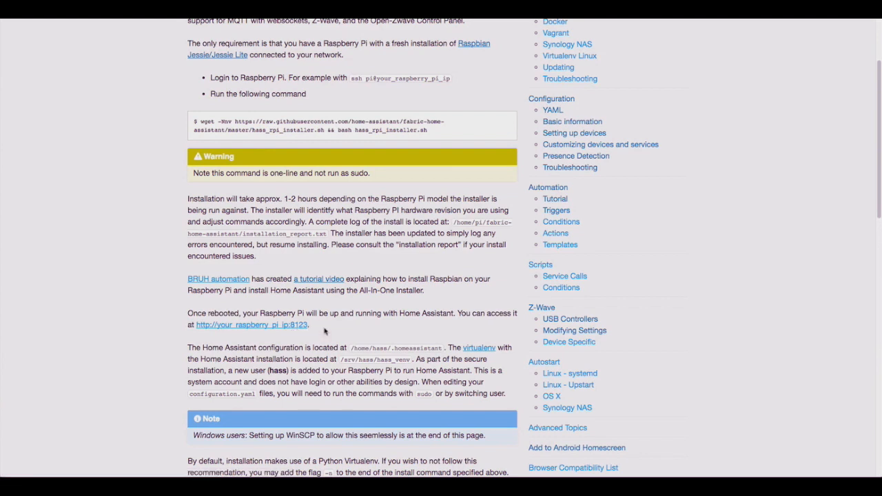
mouse_move(352, 331)
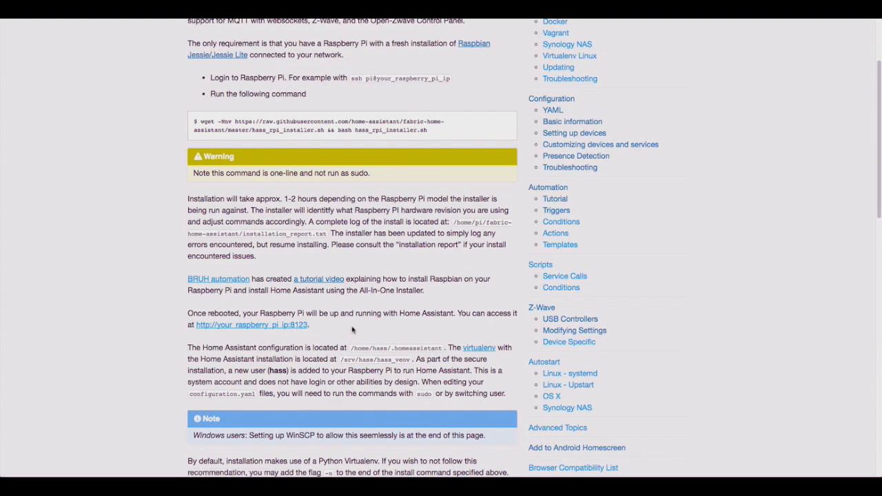
scroll("down", 3)
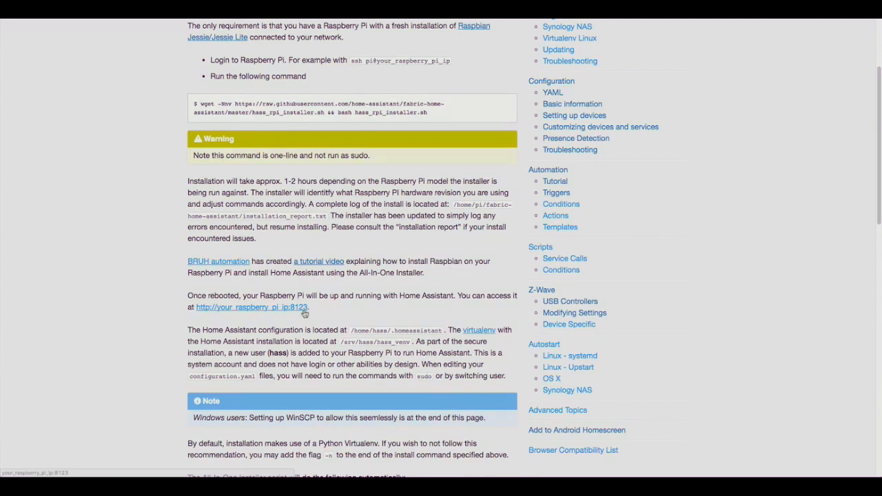
mouse_move(405, 303)
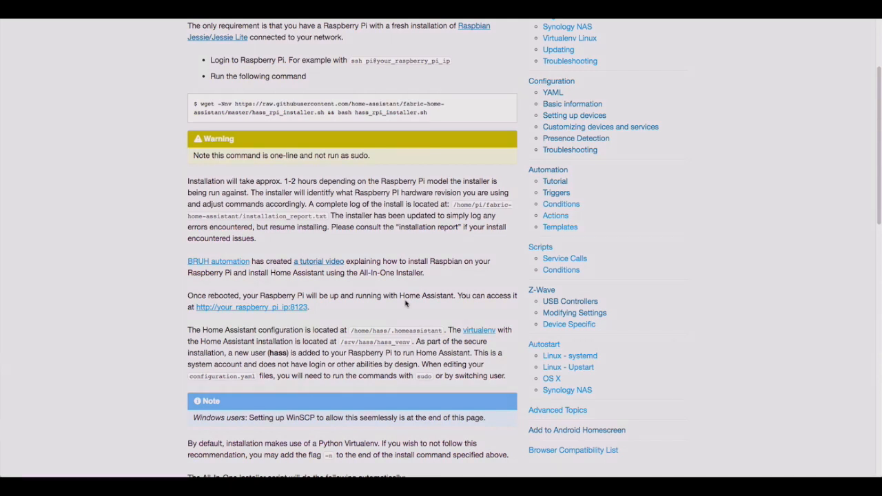
mouse_move(406, 296)
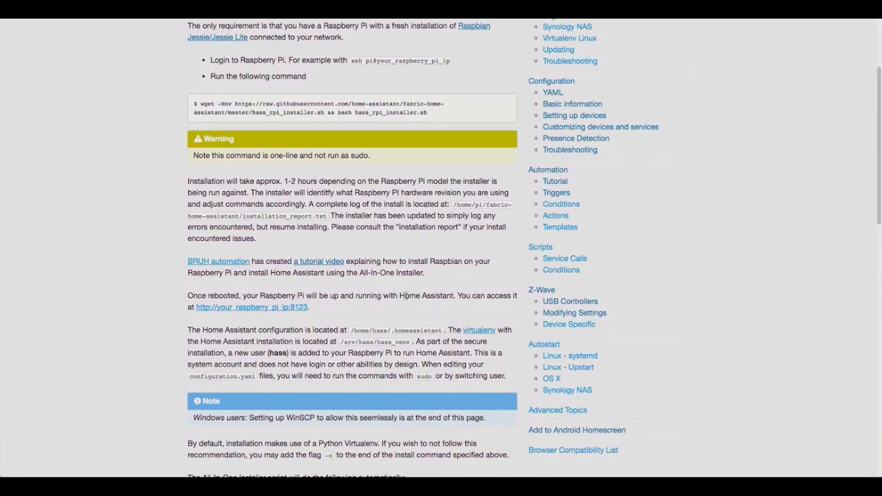
scroll("down", 3)
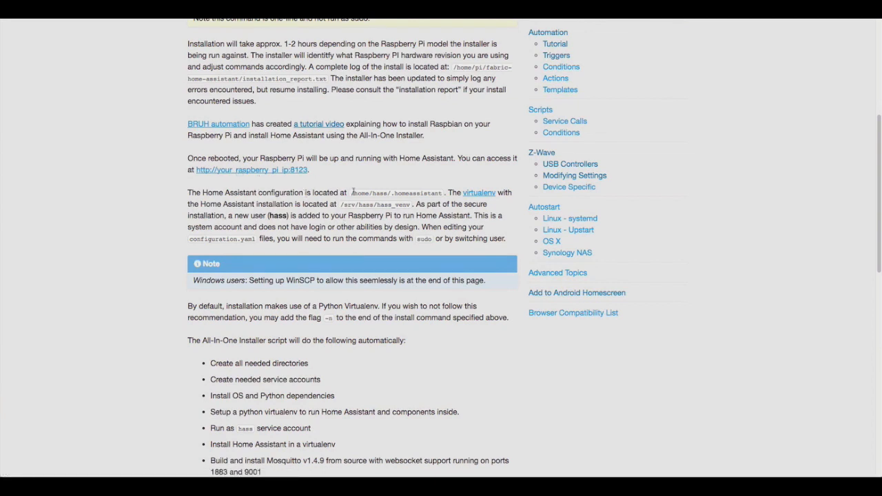
mouse_move(353, 170)
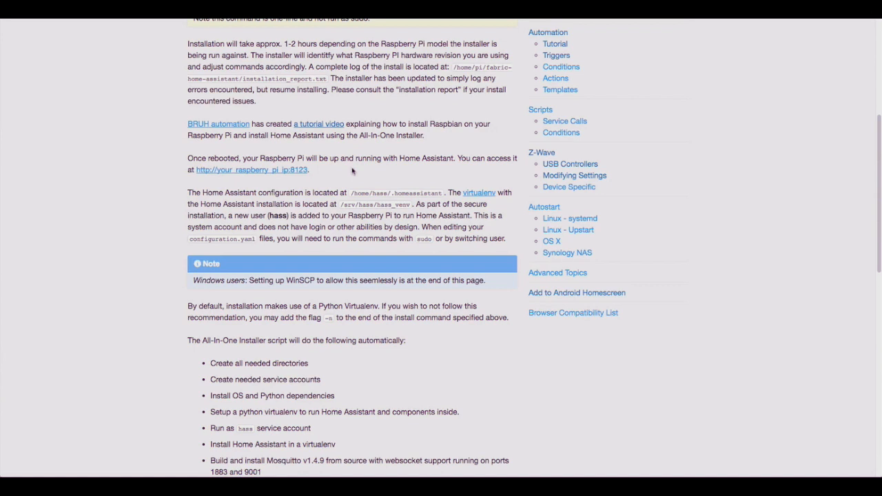
mouse_move(387, 214)
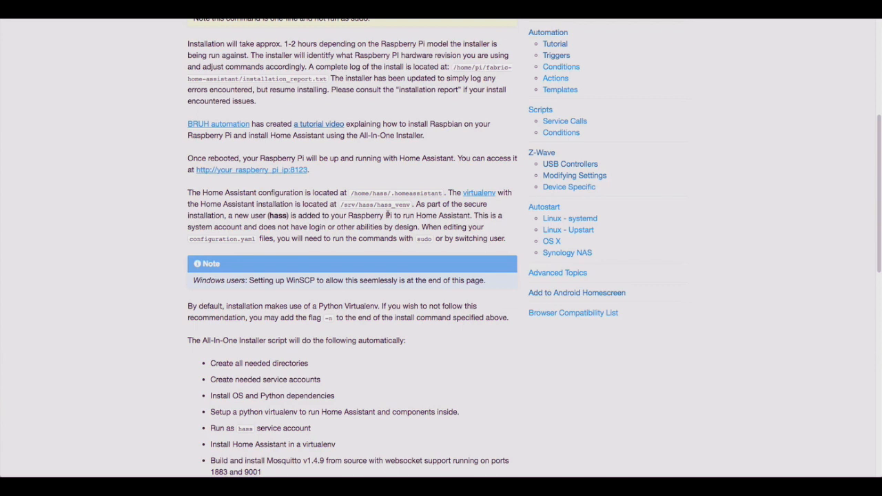
mouse_move(391, 159)
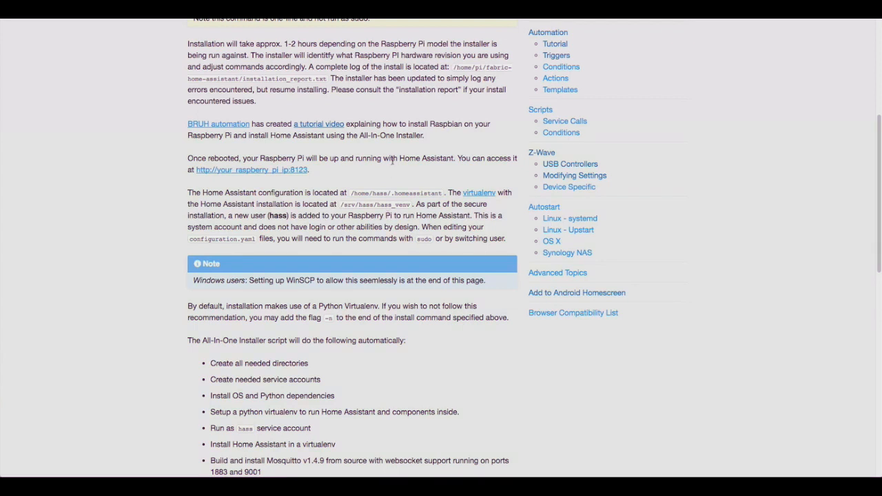
left_click(69, 219)
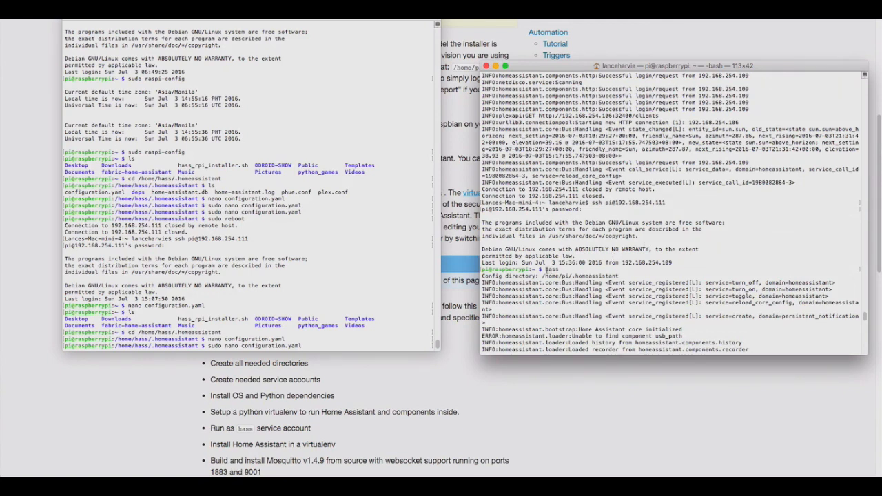
Scroll through the running Home Assistant log in the Raspberry Pi Terminal sessions.
scroll("down", 3)
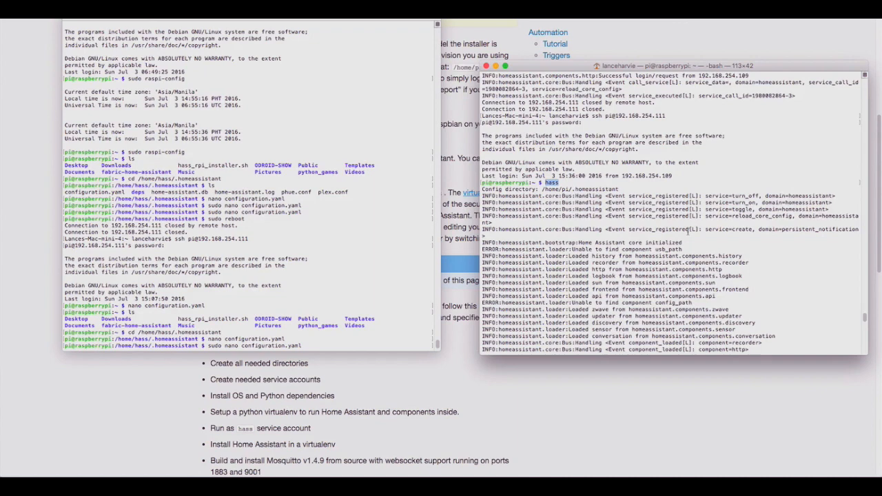
scroll("down", 3)
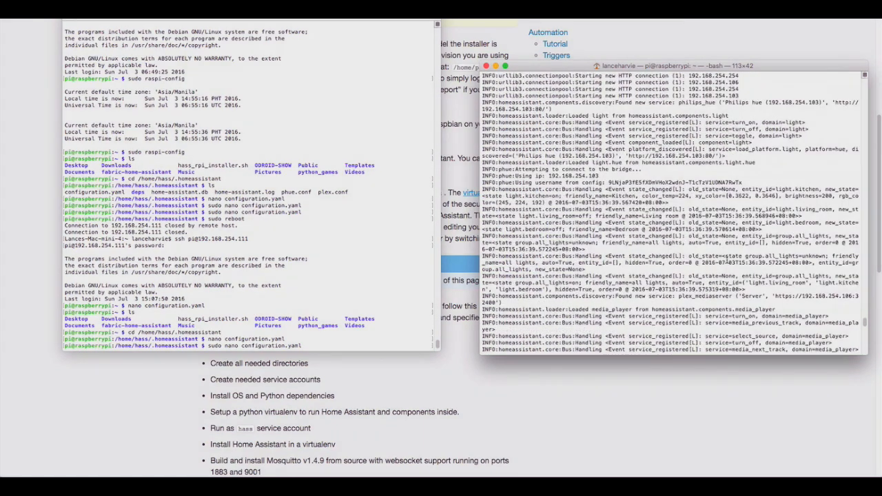
scroll("down", 3)
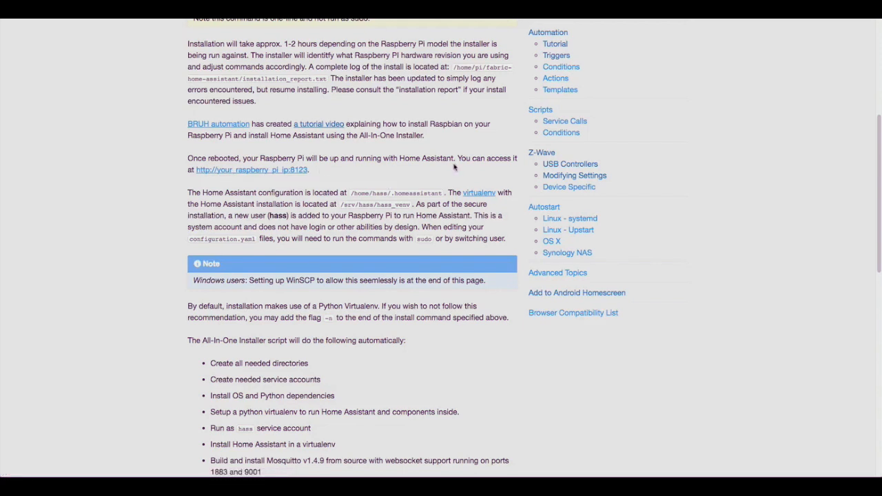
Open the YAML page under Configuration in the Getting Started sidebar.
scroll("down", 3)
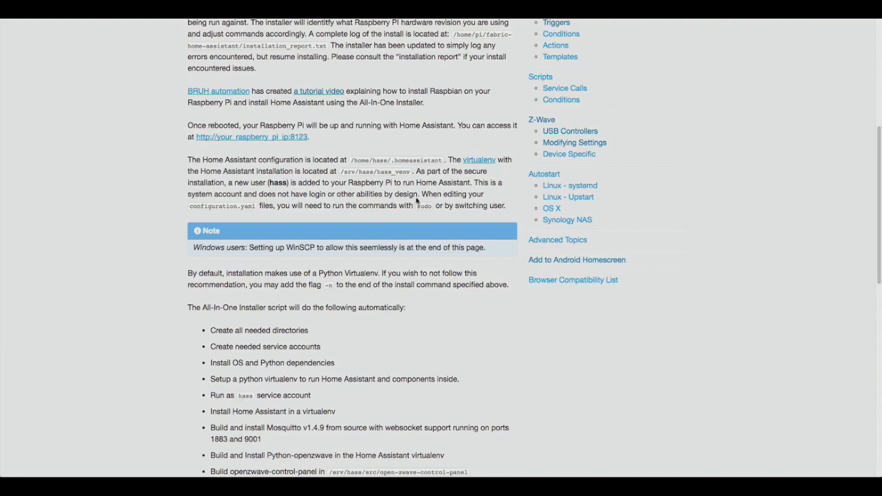
mouse_move(361, 155)
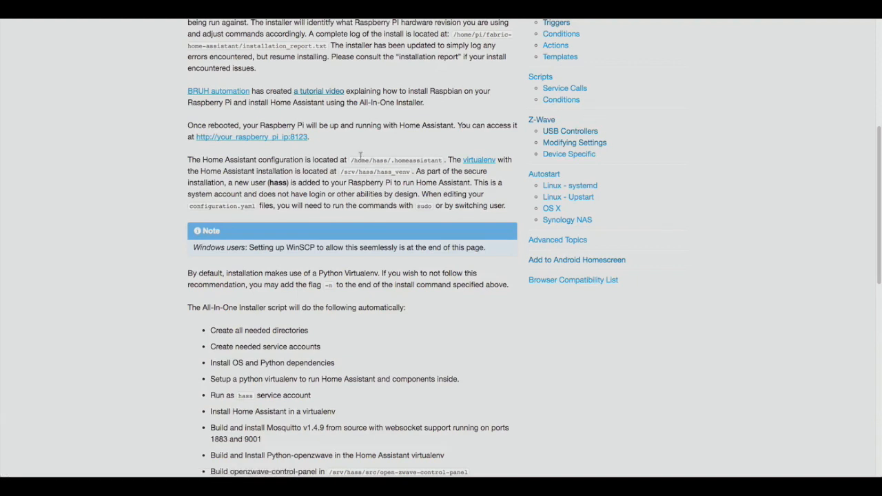
double_click(388, 160)
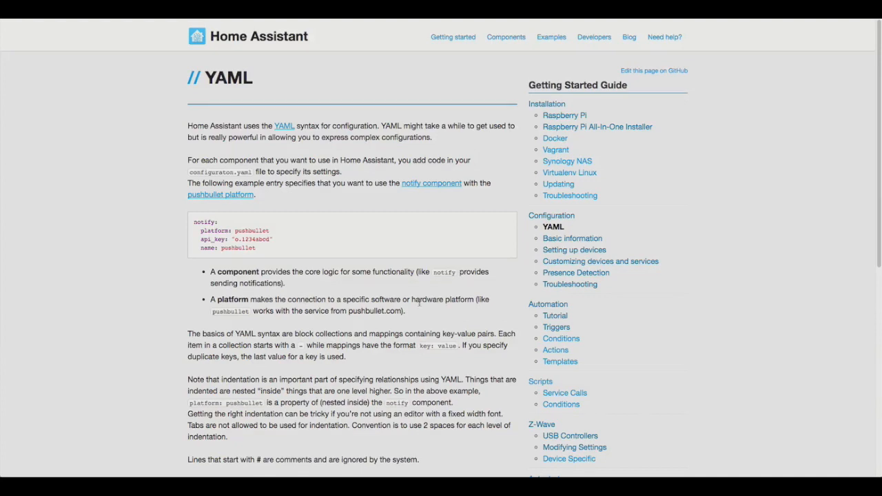
Review the YAML guide and highlight the notify key in the example config.
scroll("down", 3)
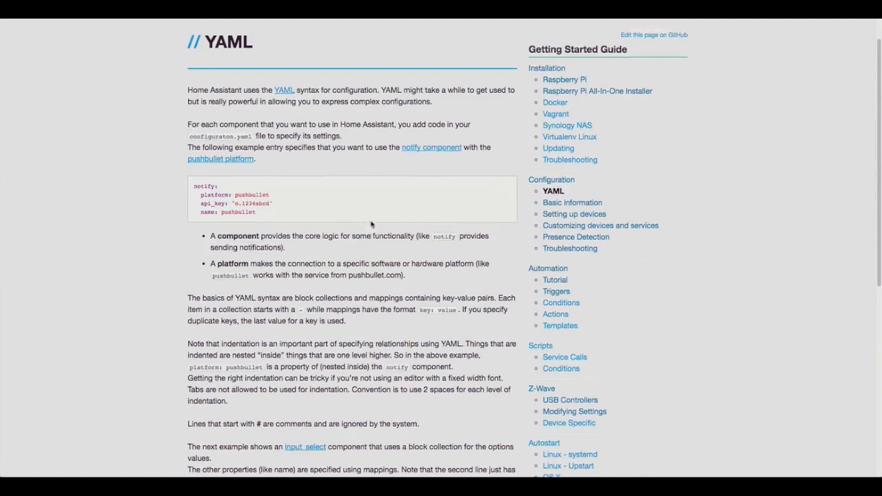
scroll("down", 3)
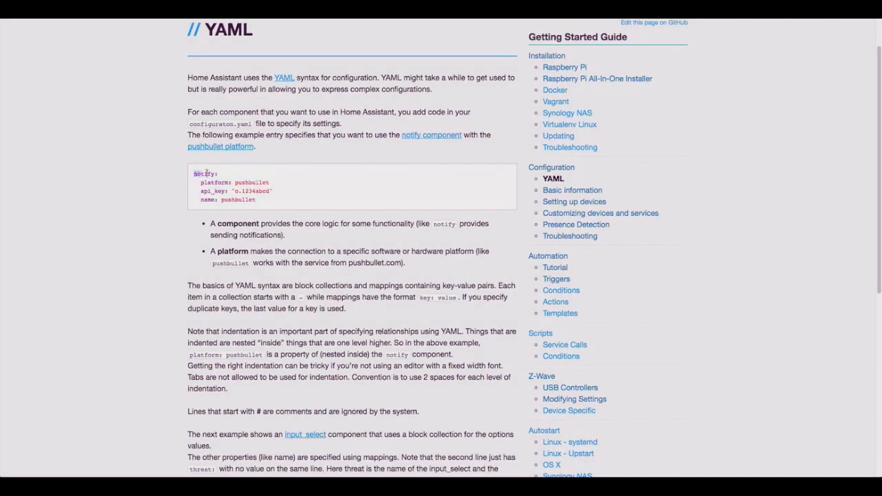
double_click(204, 174)
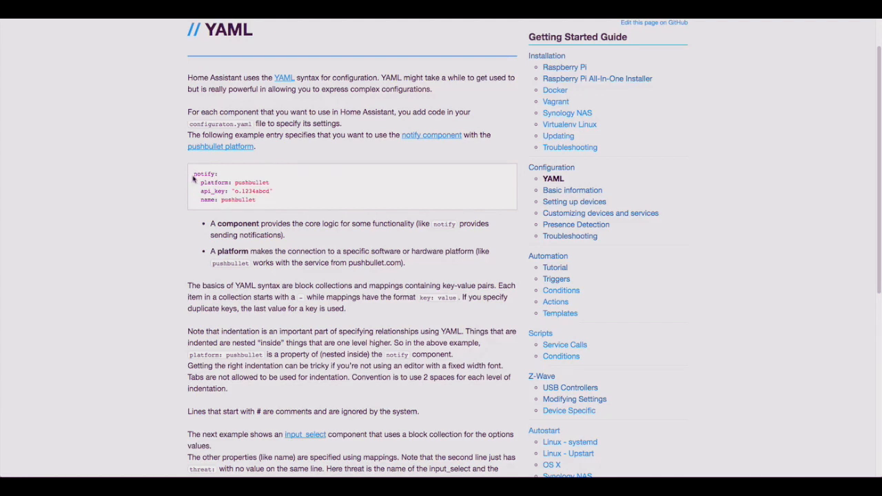
double_click(204, 174)
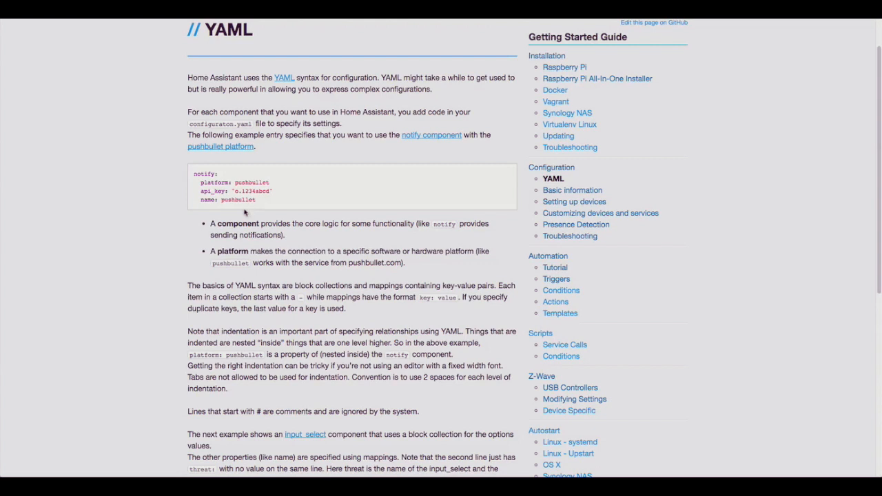
mouse_move(406, 191)
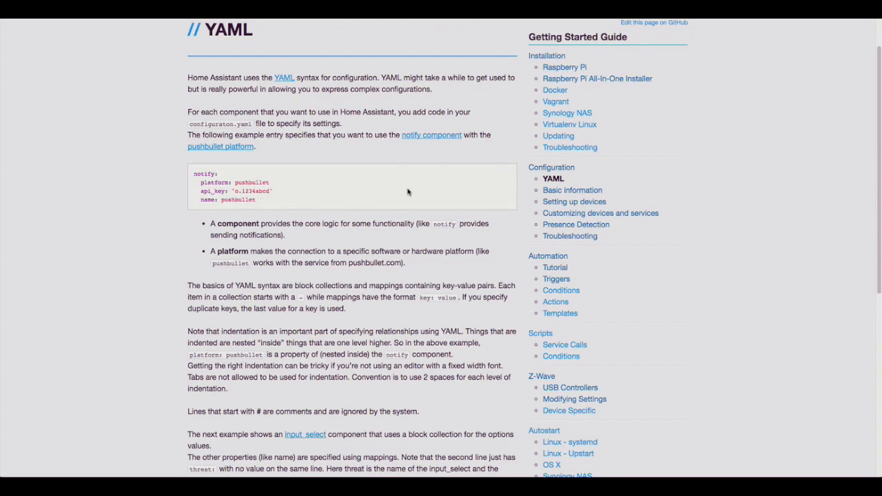
Move on to the Setup Basic Information page with its location settings and web password example.
scroll("down", 3)
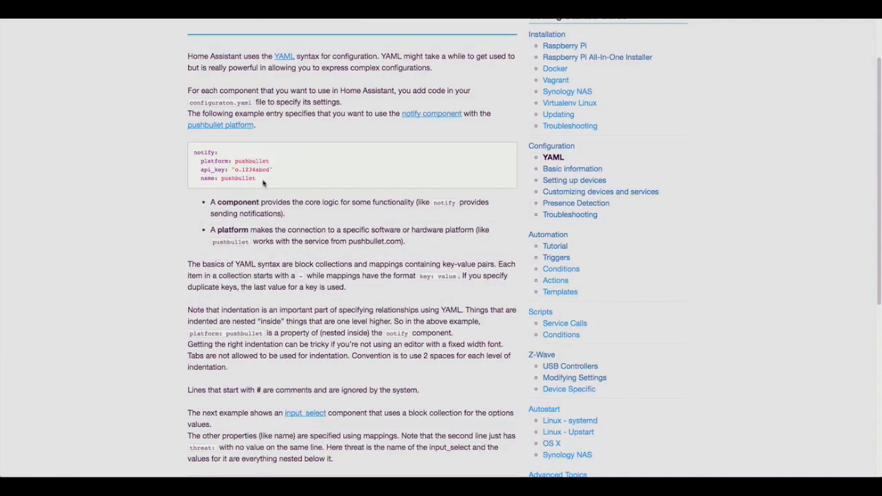
mouse_move(397, 198)
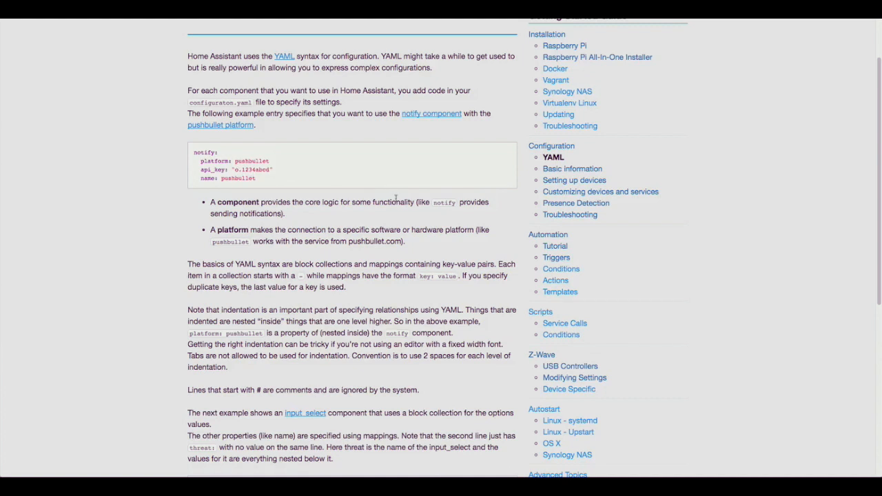
scroll("down", 3)
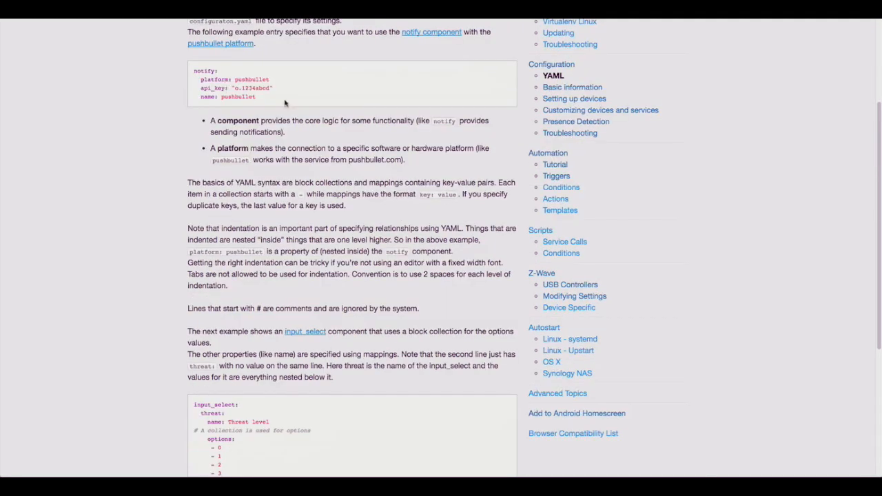
scroll("down", 3)
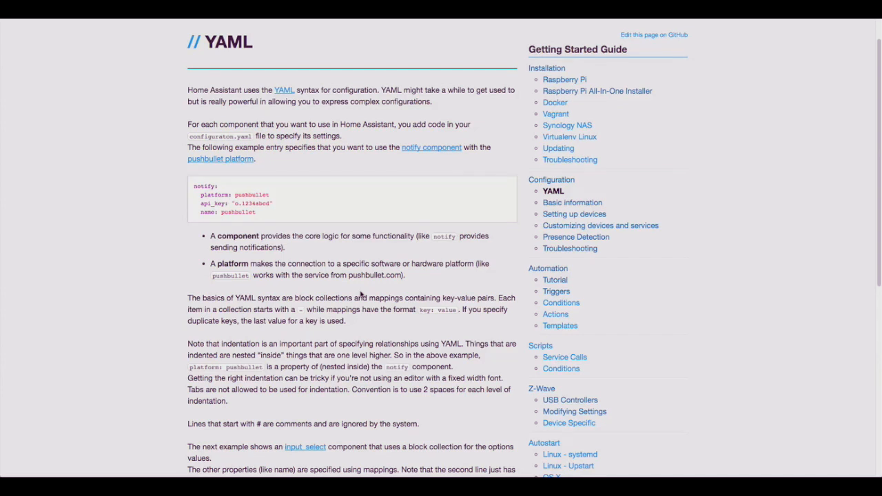
scroll("down", 3)
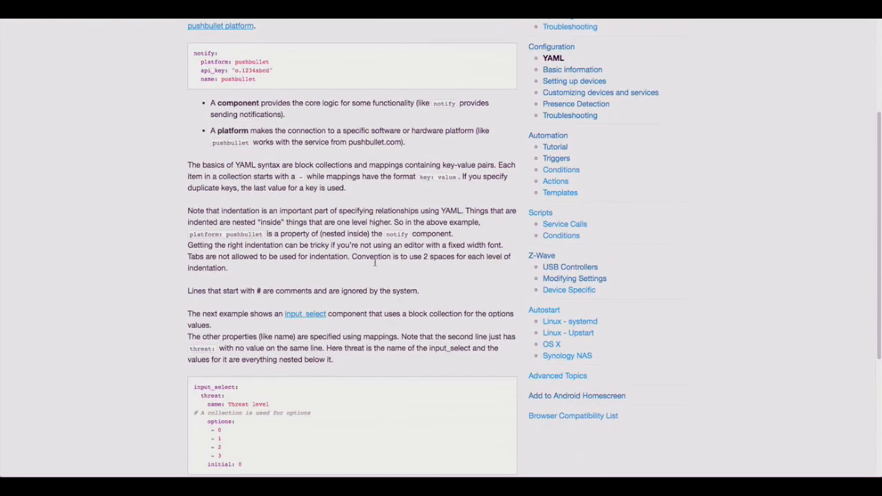
scroll("down", 3)
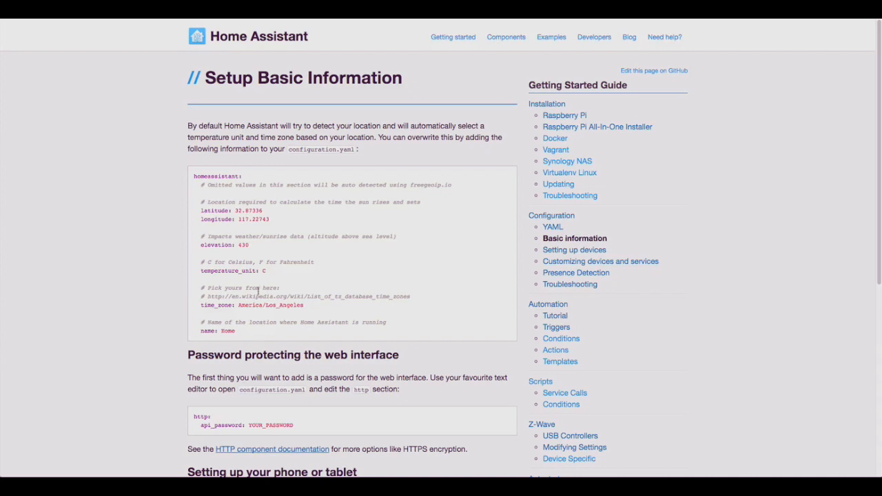
double_click(232, 270)
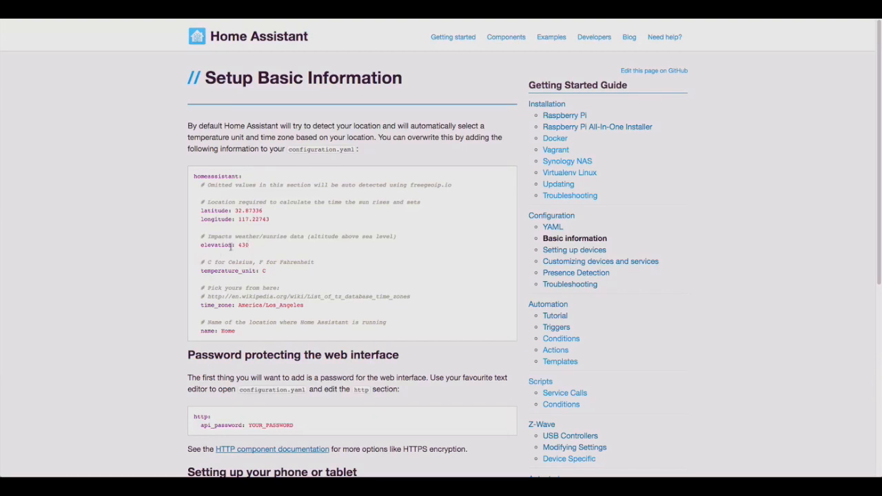
mouse_move(352, 242)
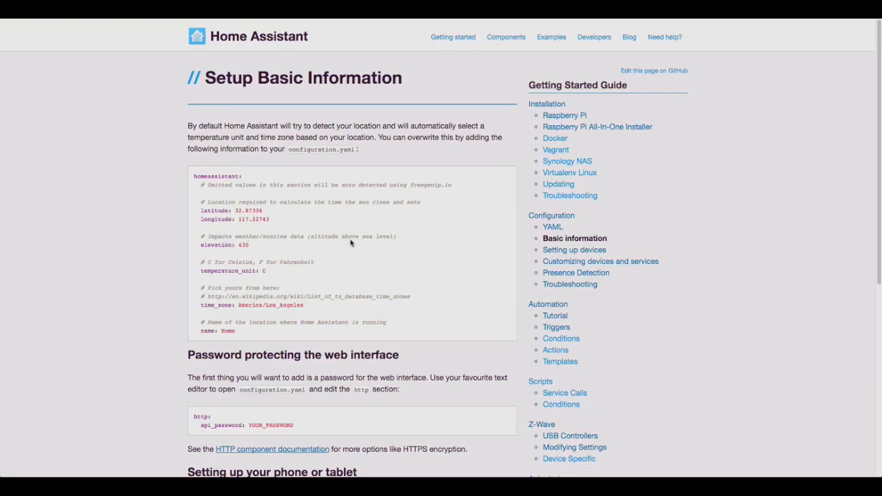
mouse_move(336, 246)
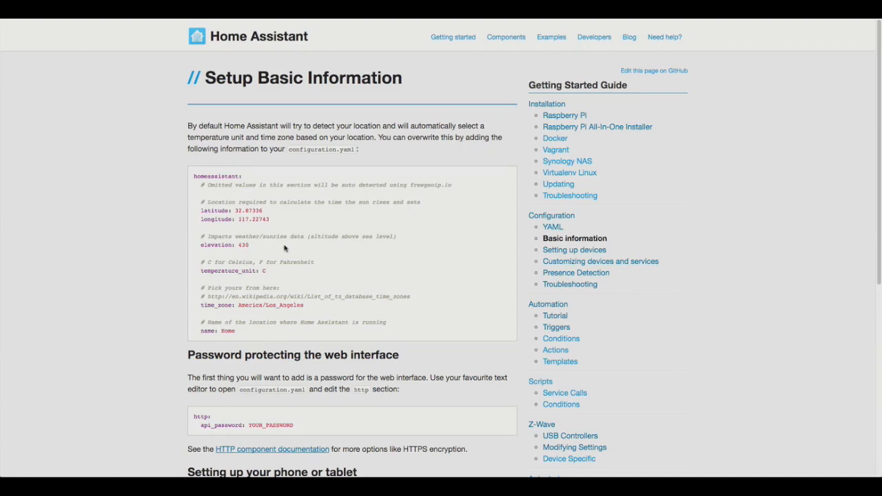
mouse_move(405, 248)
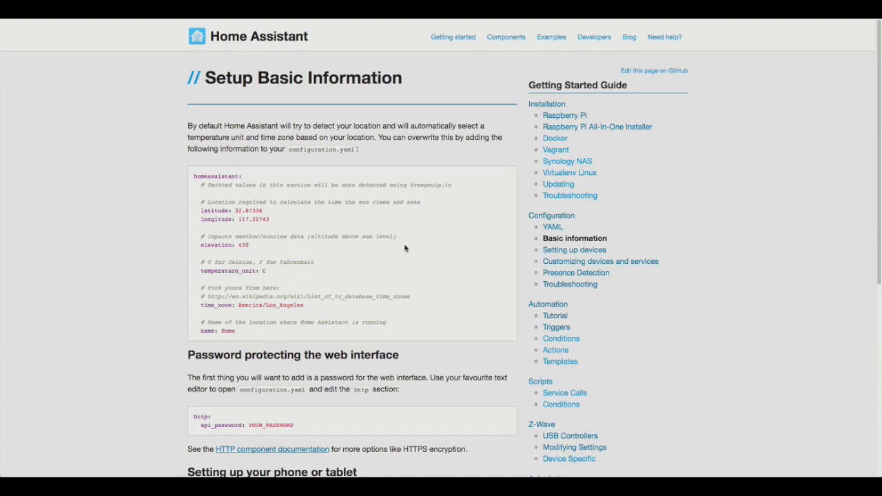
scroll("down", 3)
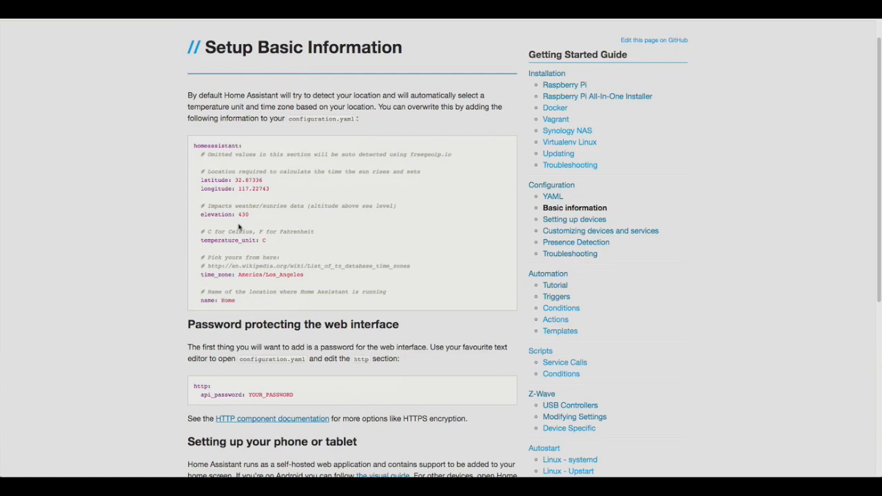
mouse_move(359, 212)
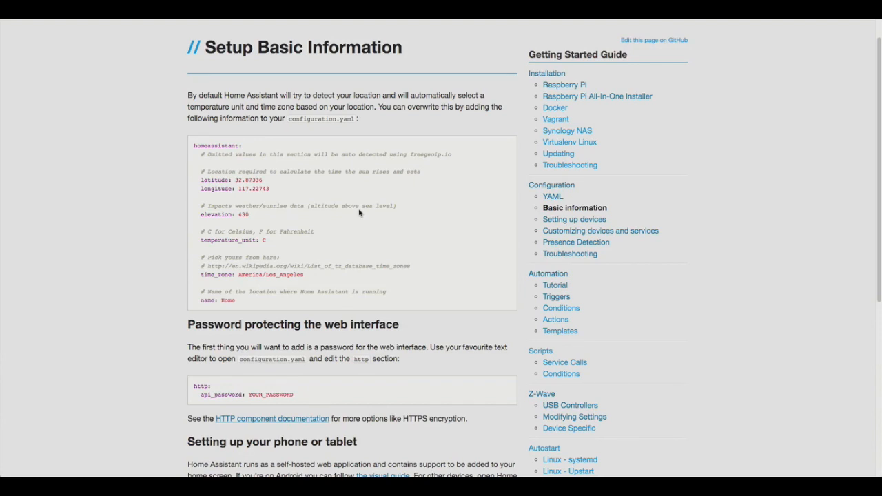
scroll("down", 3)
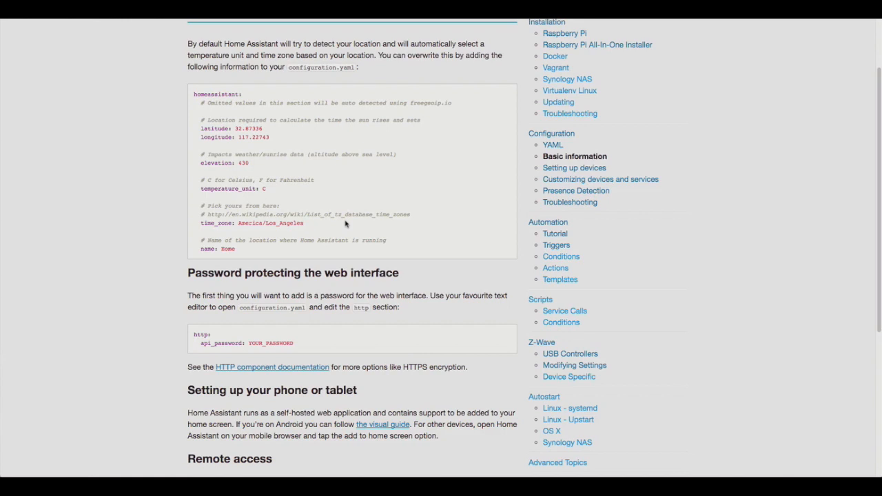
mouse_move(374, 222)
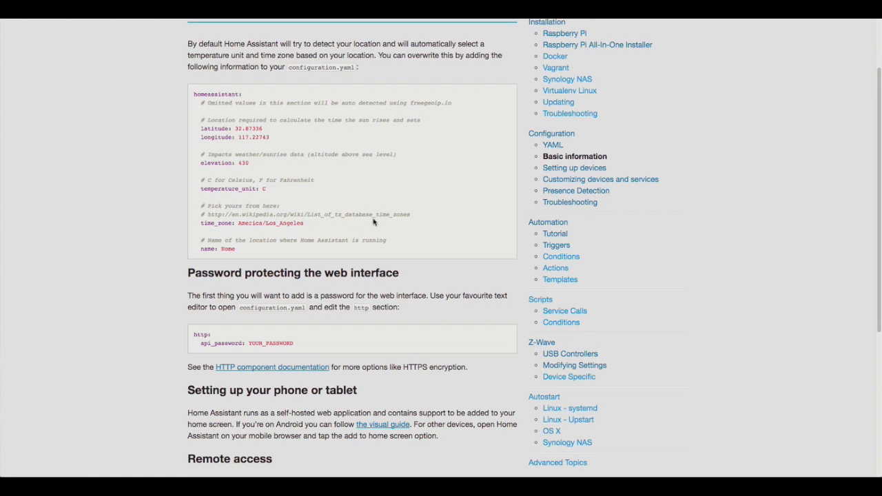
scroll("down", 3)
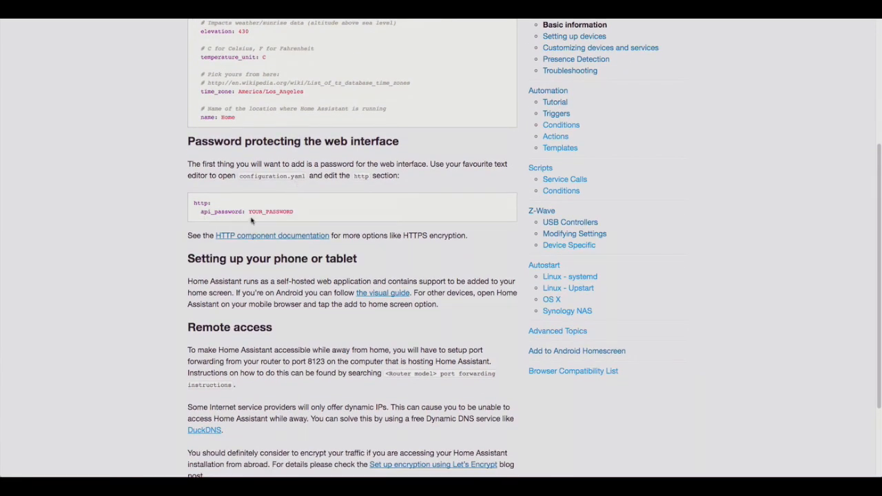
Highlight the placeholder password in the http example and reach the remote access notes.
double_click(270, 212)
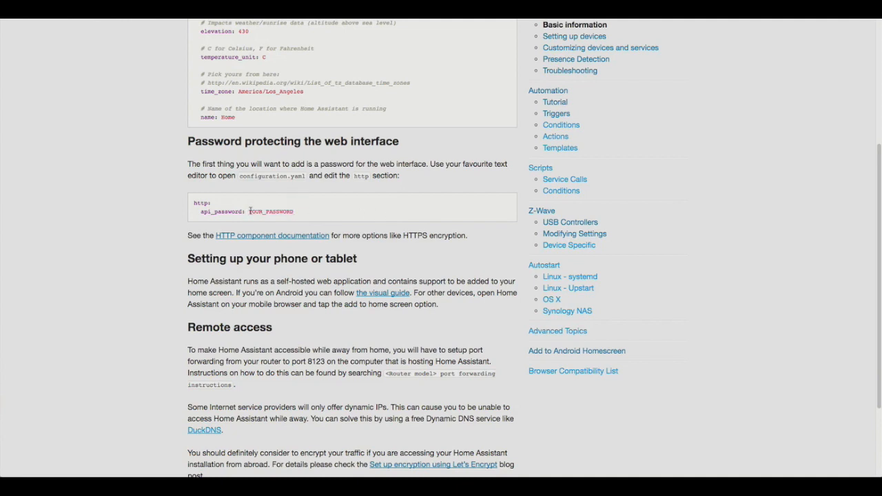
mouse_move(425, 215)
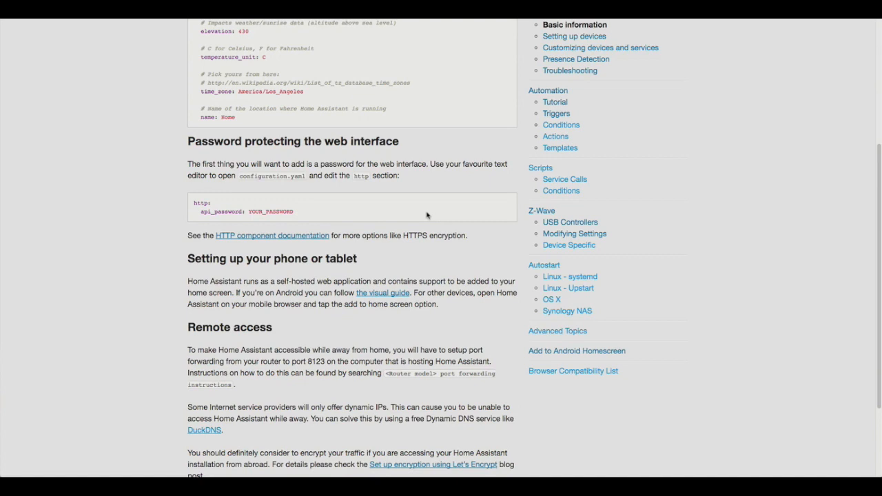
mouse_move(424, 184)
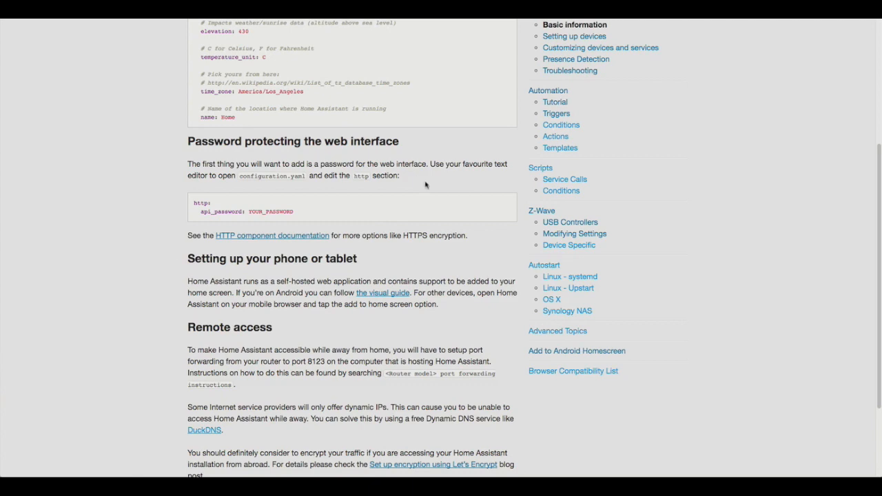
mouse_move(435, 201)
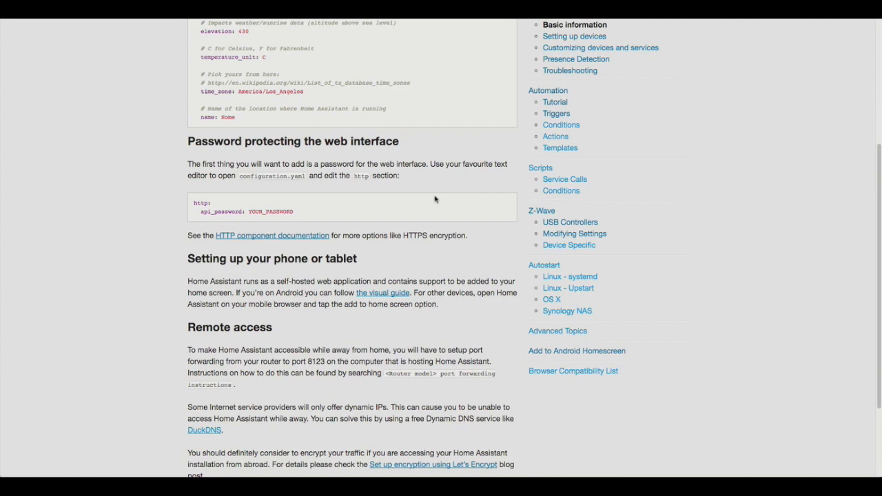
double_click(270, 212)
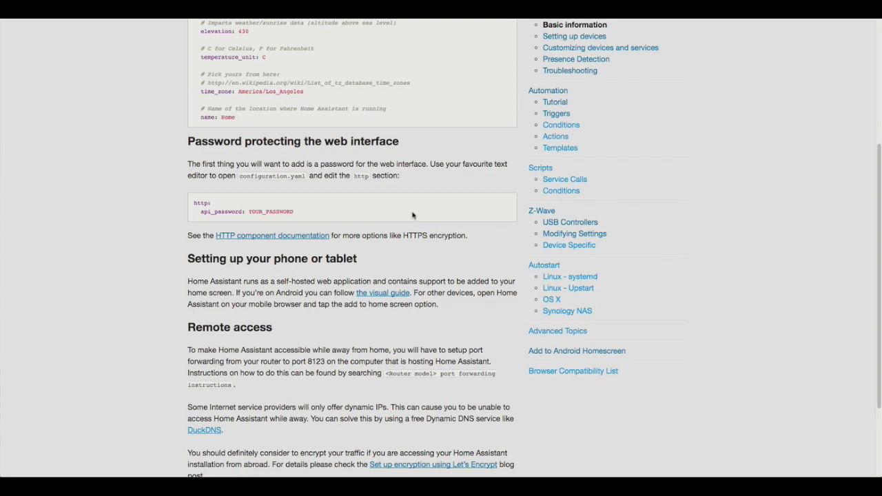
scroll("down", 3)
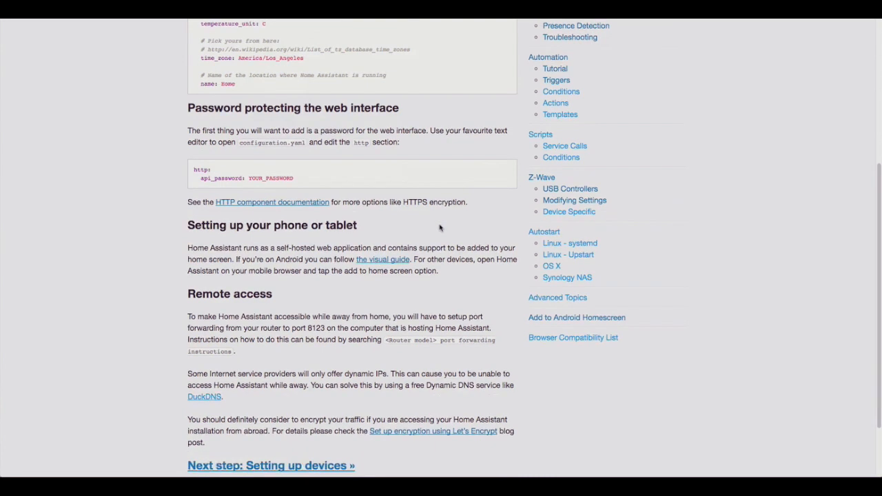
scroll("down", 3)
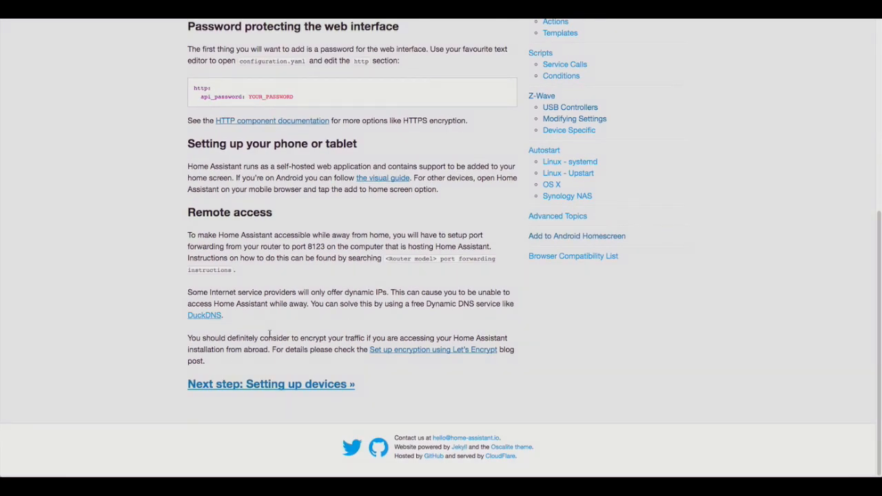
mouse_move(434, 350)
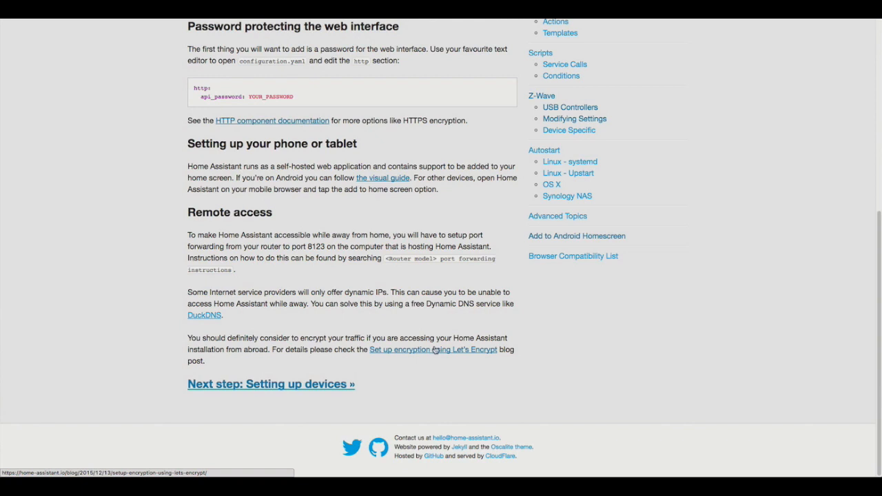
mouse_move(471, 359)
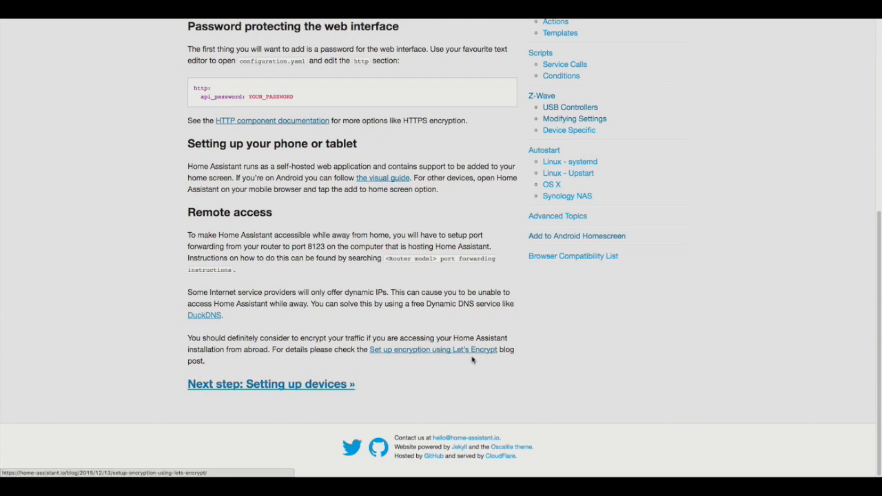
mouse_move(446, 299)
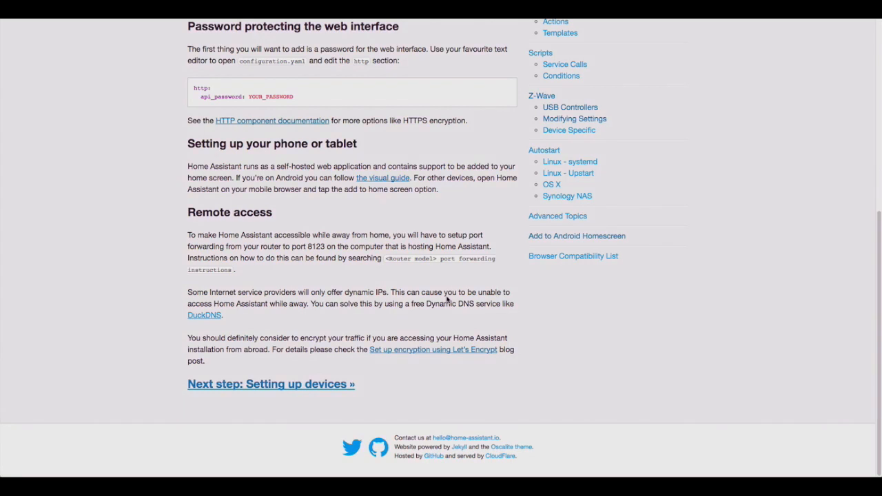
mouse_move(405, 305)
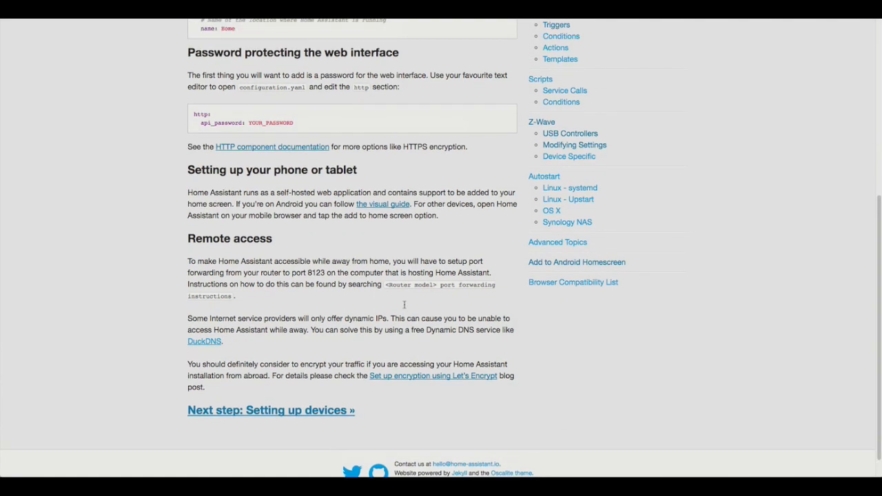
mouse_move(405, 307)
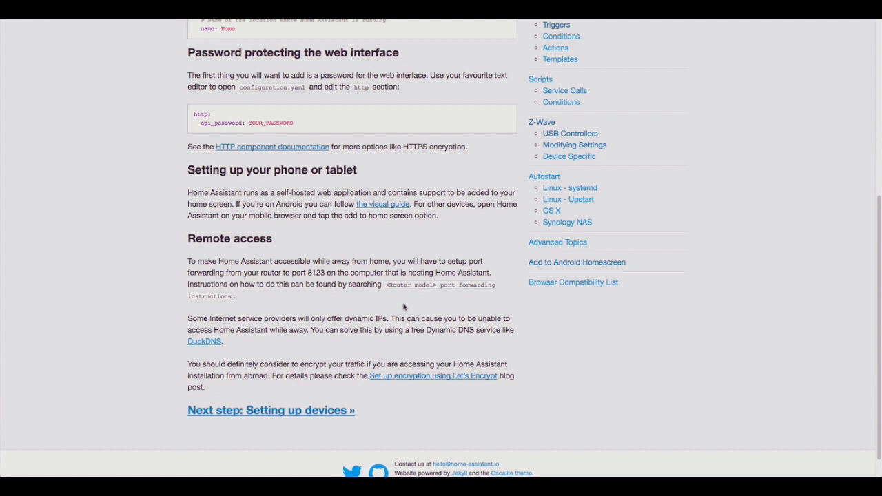
mouse_move(369, 231)
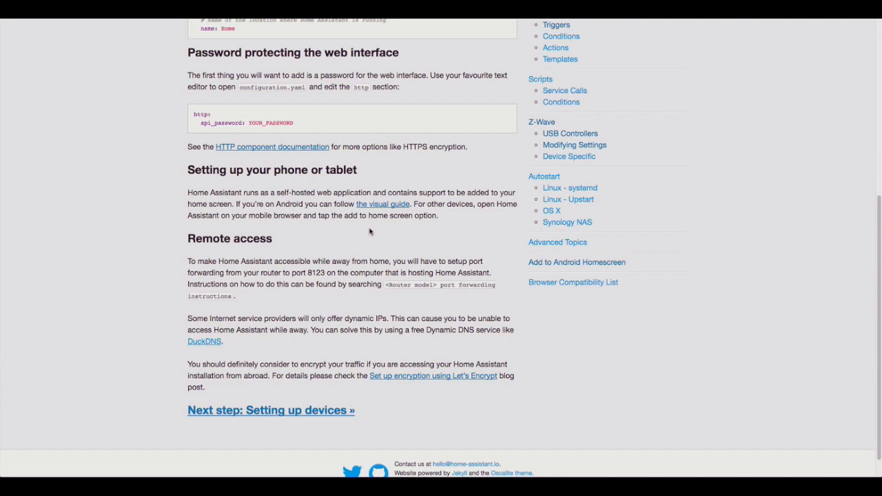
mouse_move(376, 295)
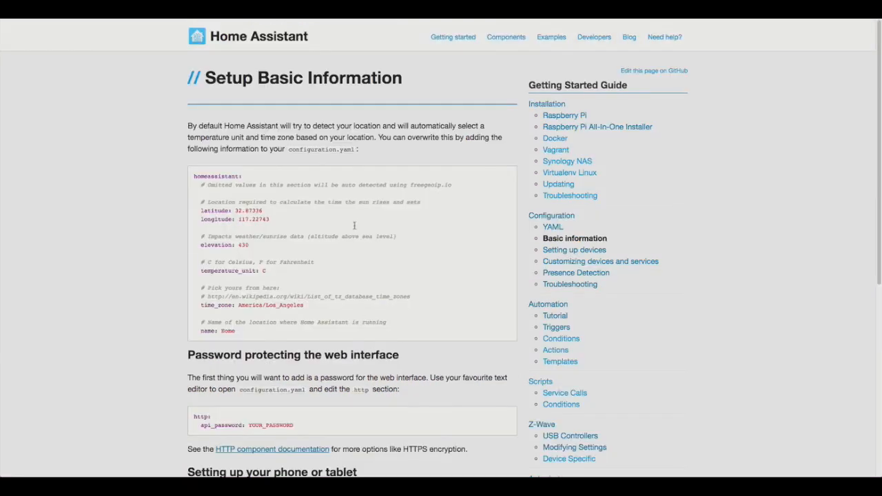
mouse_move(365, 209)
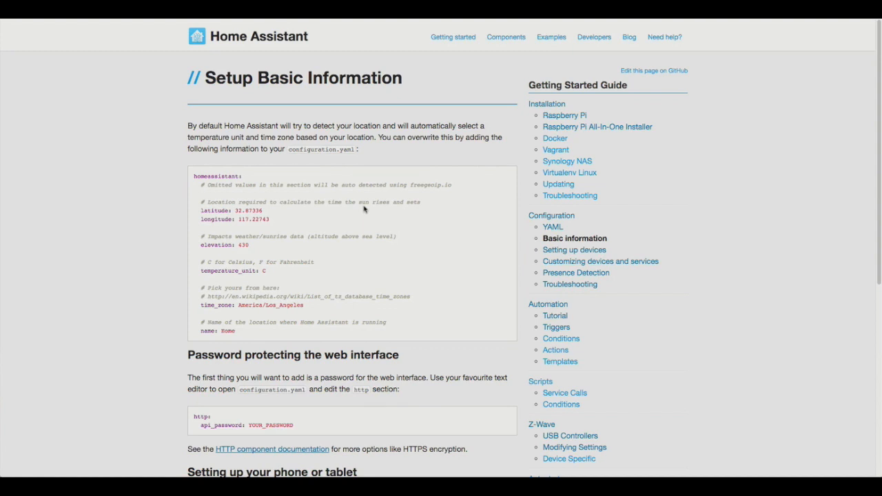
mouse_move(400, 247)
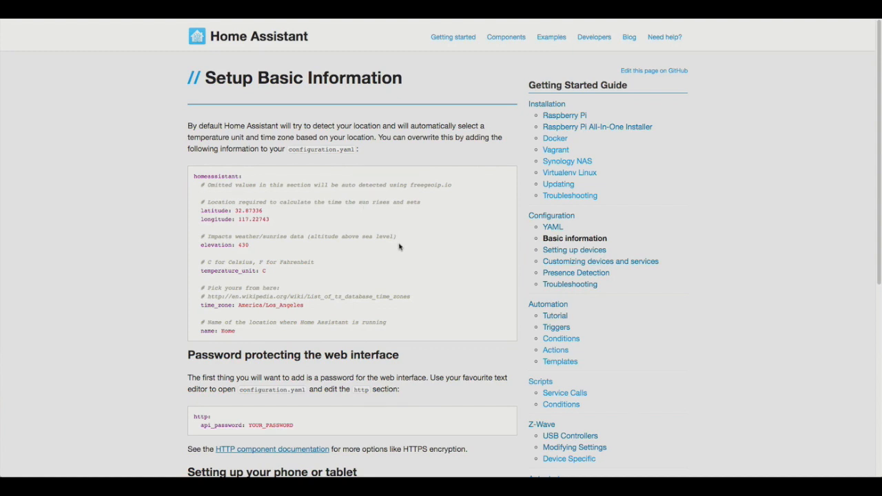
Open the USB Controllers page under the Z-Wave heading of the sidebar.
scroll("down", 3)
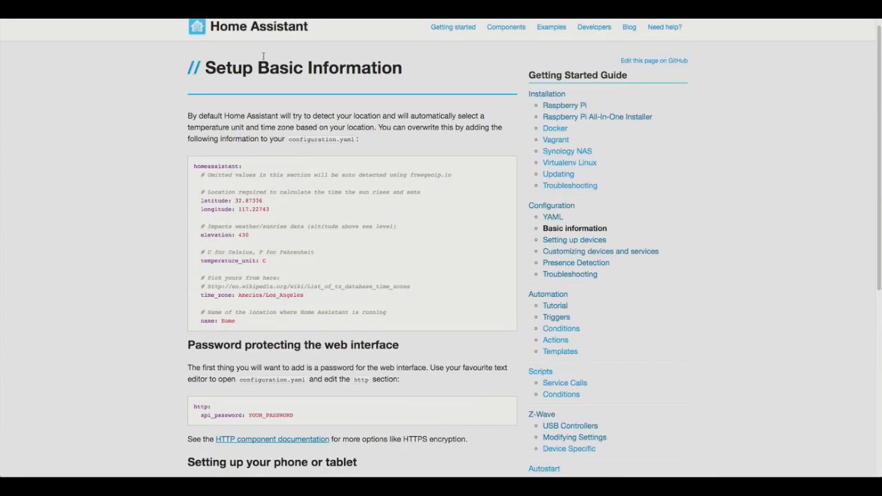
mouse_move(524, 168)
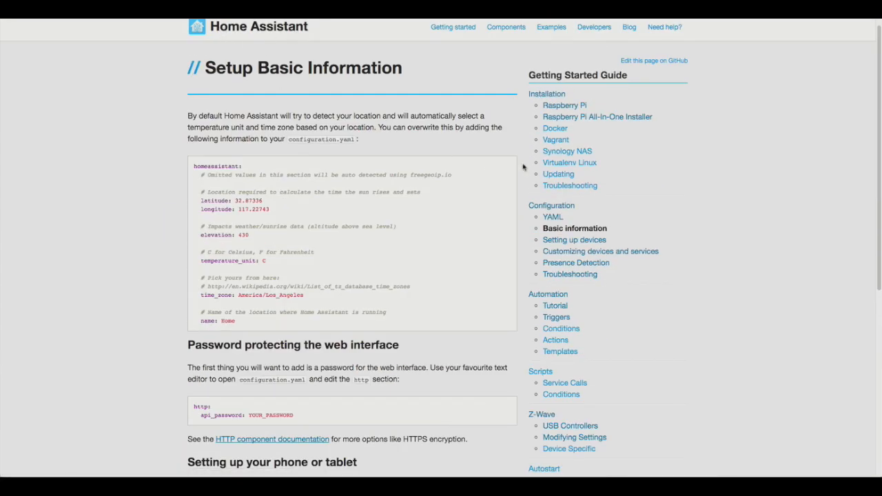
mouse_move(540, 296)
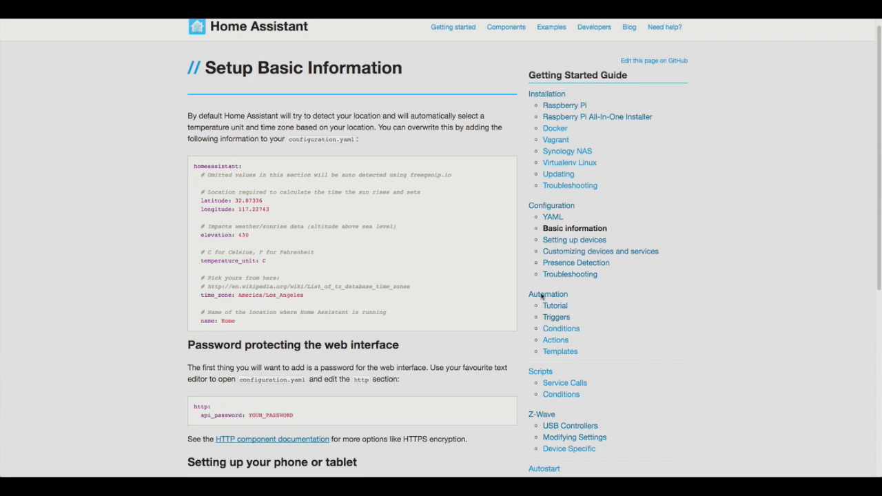
scroll("down", 3)
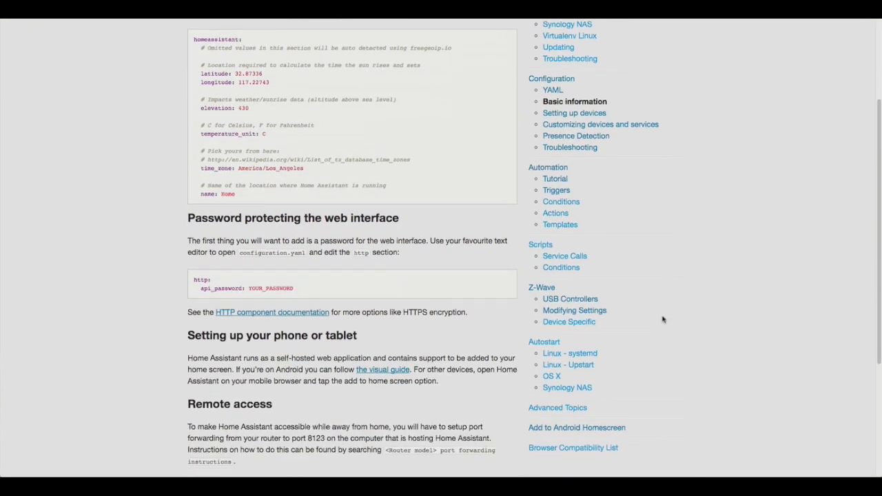
scroll("down", 3)
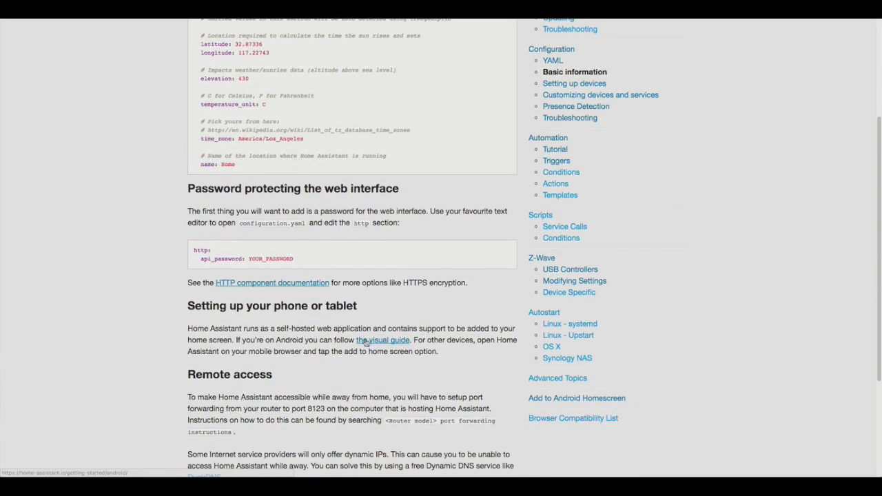
mouse_move(570, 269)
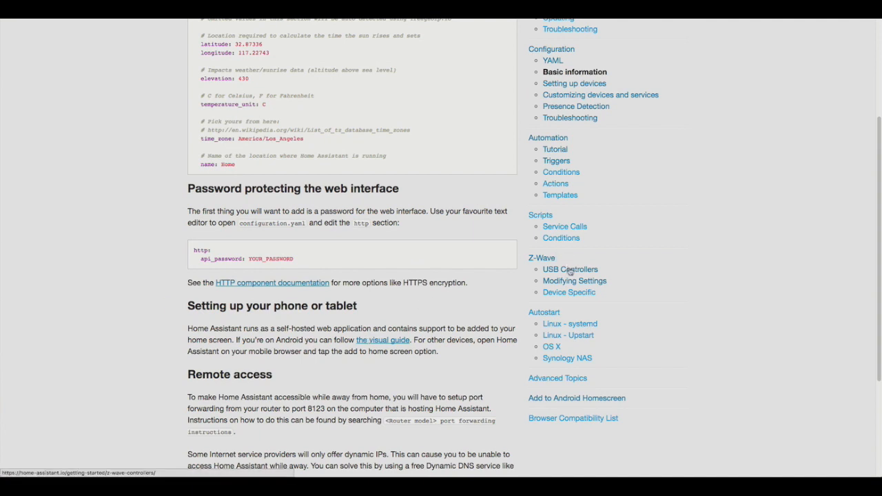
left_click(571, 269)
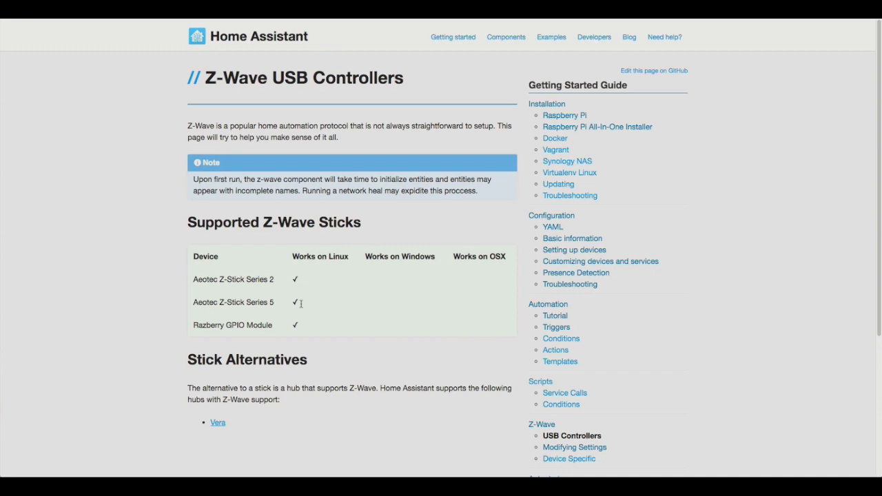
mouse_move(300, 305)
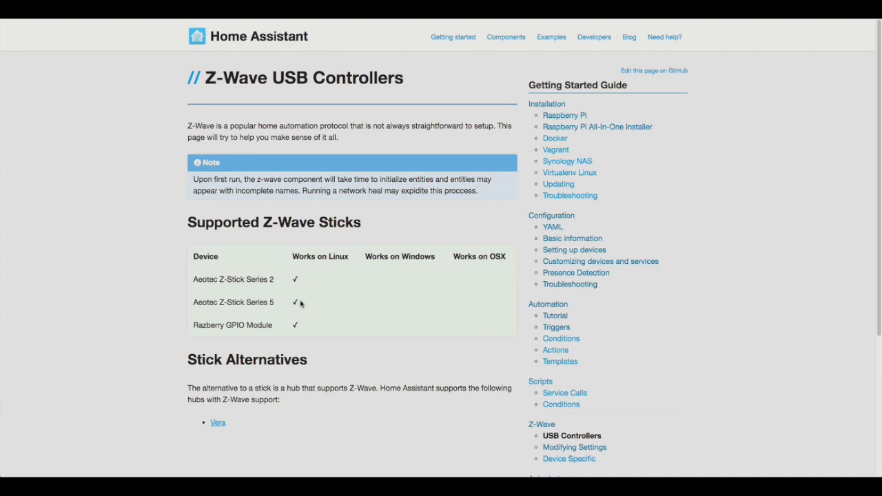
mouse_move(434, 253)
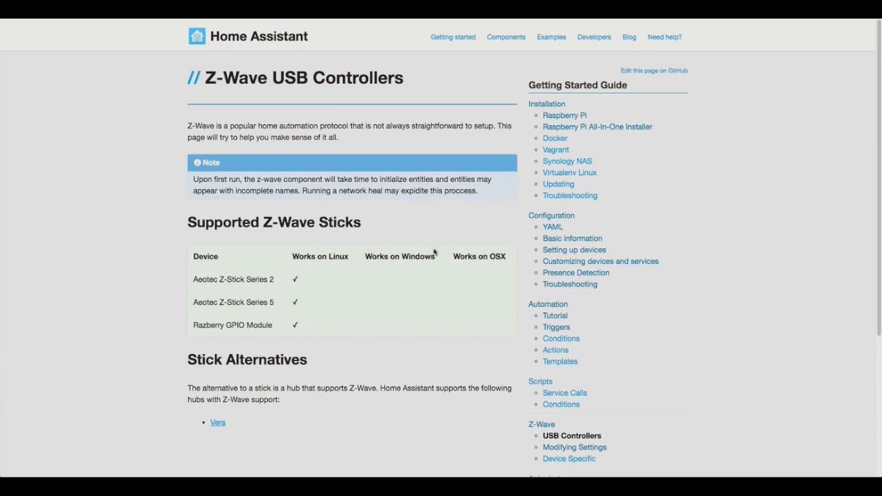
mouse_move(406, 273)
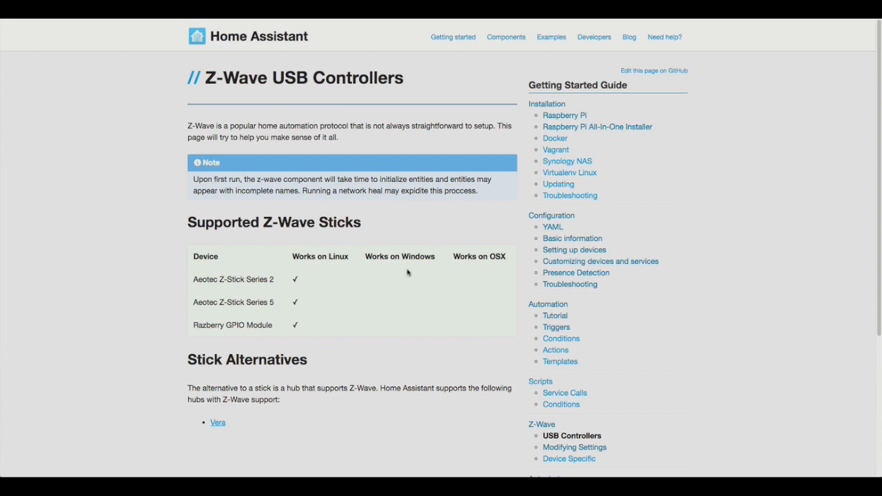
mouse_move(398, 259)
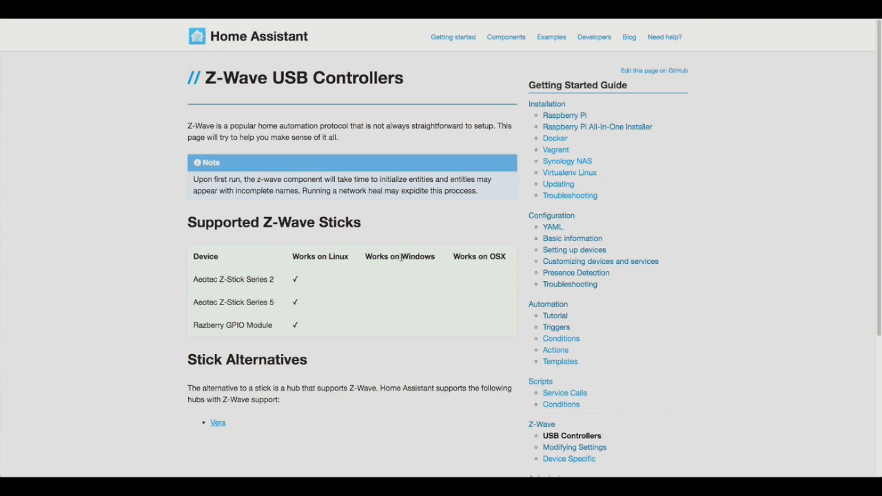
mouse_move(435, 268)
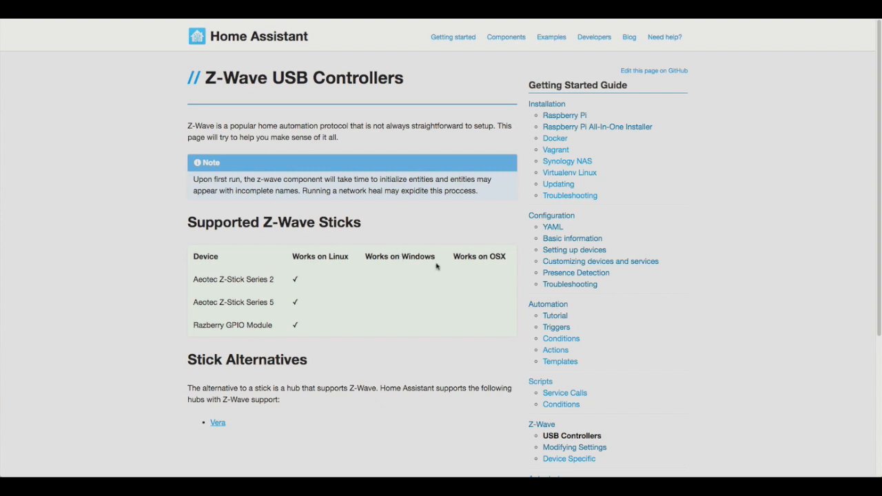
mouse_move(474, 283)
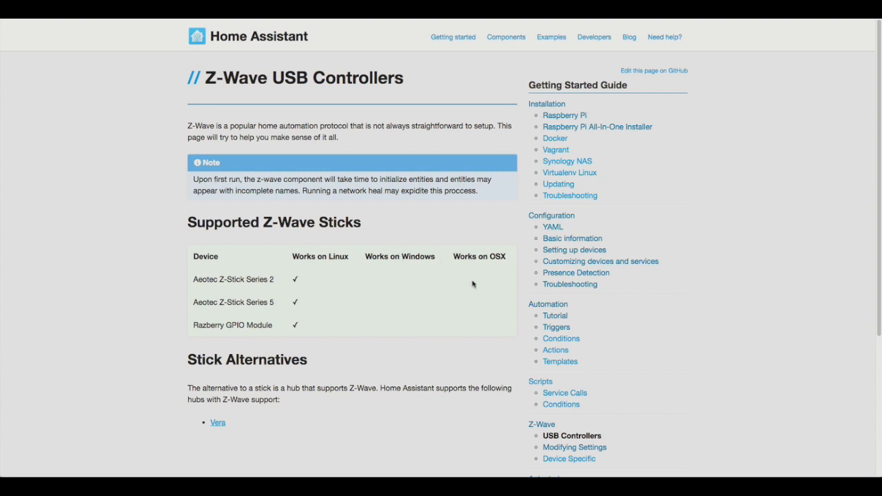